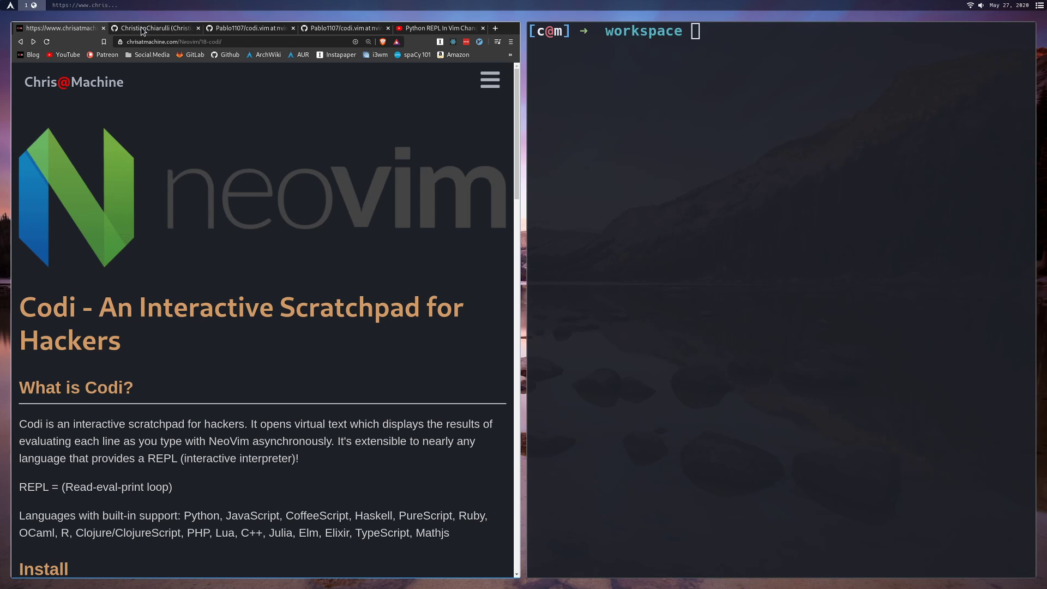
Highlight 'virtual' and 'interactive interpreter' in the Codi post, then launch python and node REPLs
left_click(155, 28)
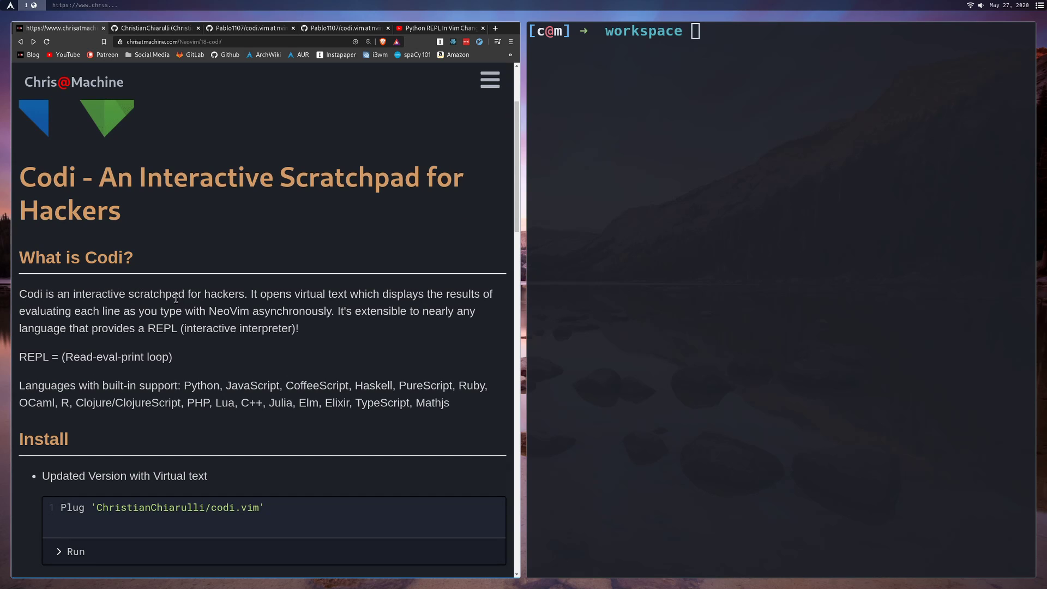
mouse_move(335, 292)
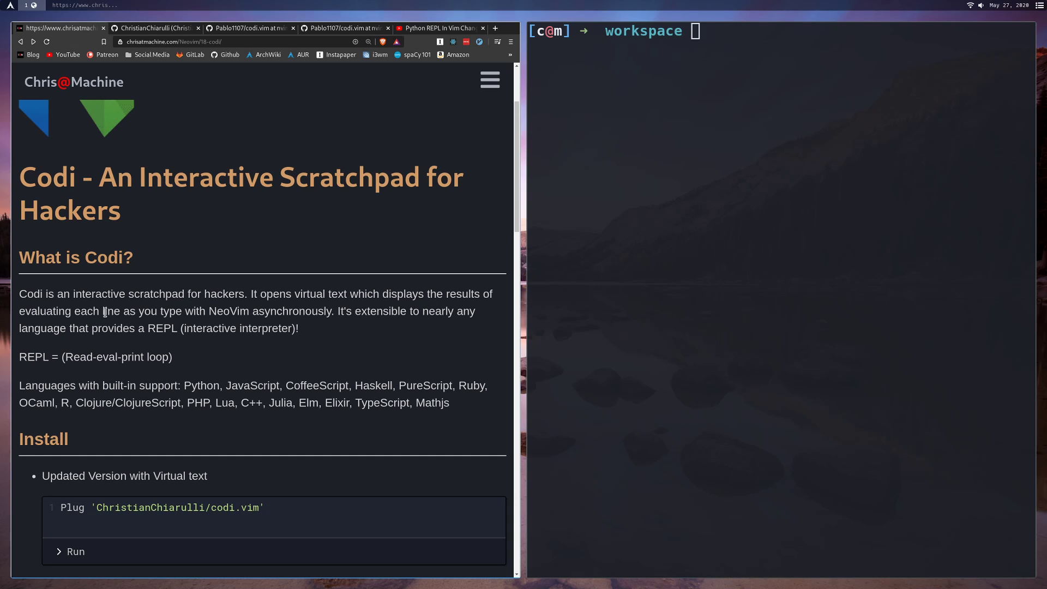
mouse_move(259, 322)
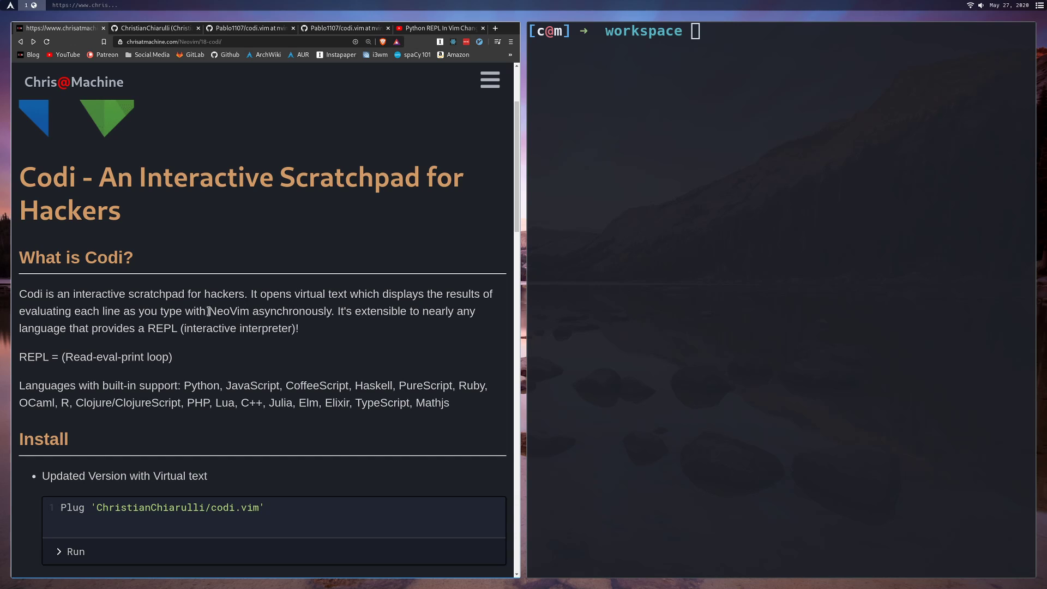
double_click(310, 294)
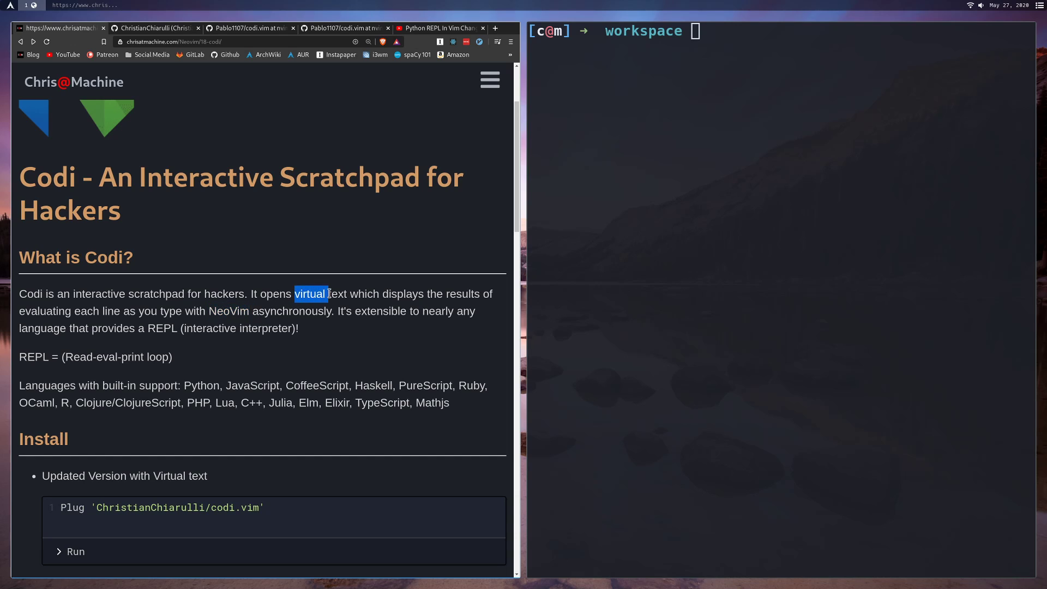
left_click_drag(310, 294, 347, 294)
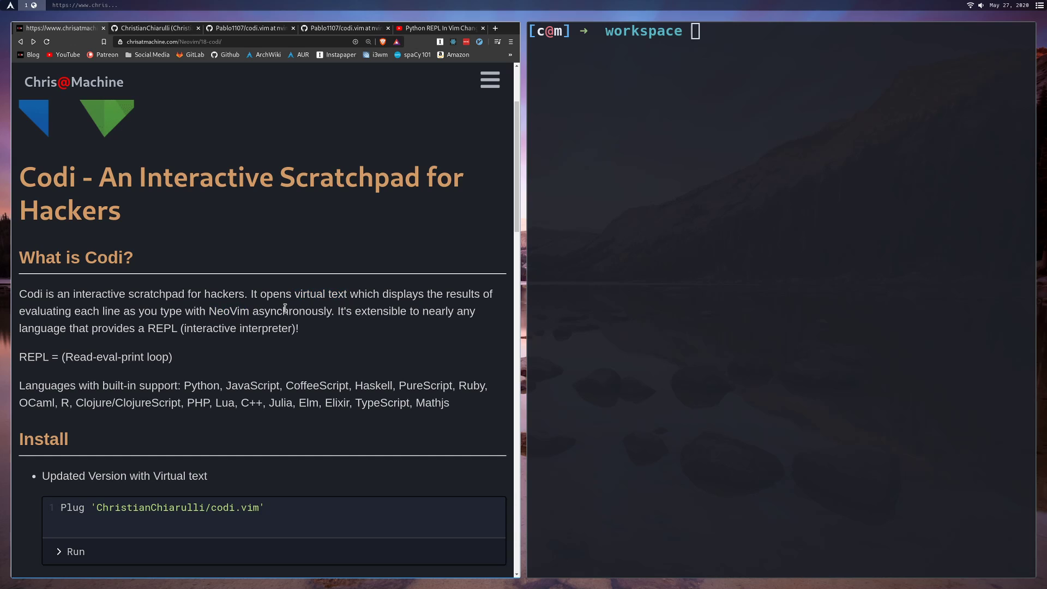
mouse_move(333, 321)
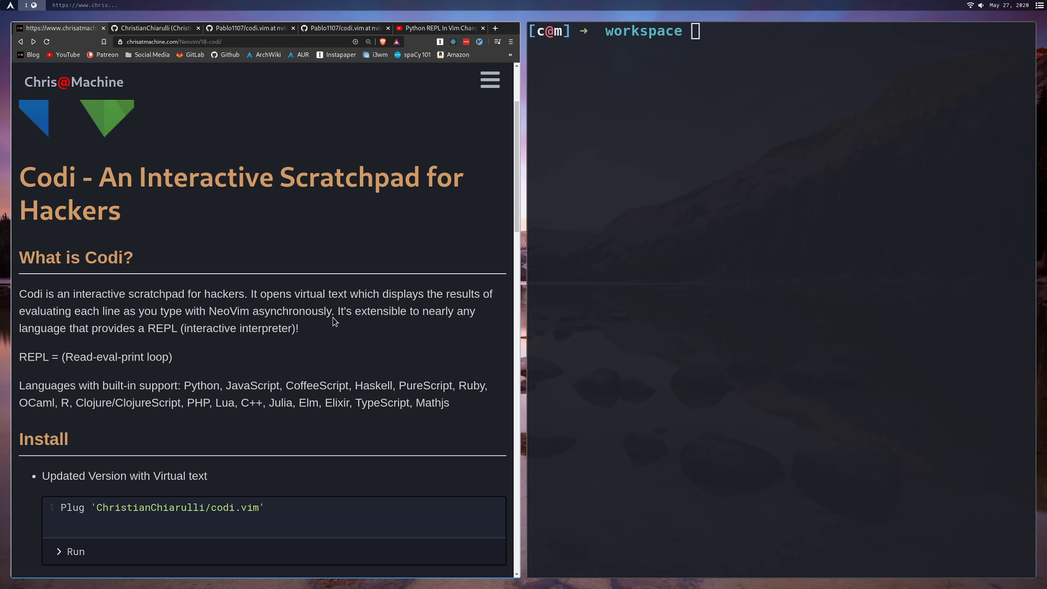
mouse_move(114, 326)
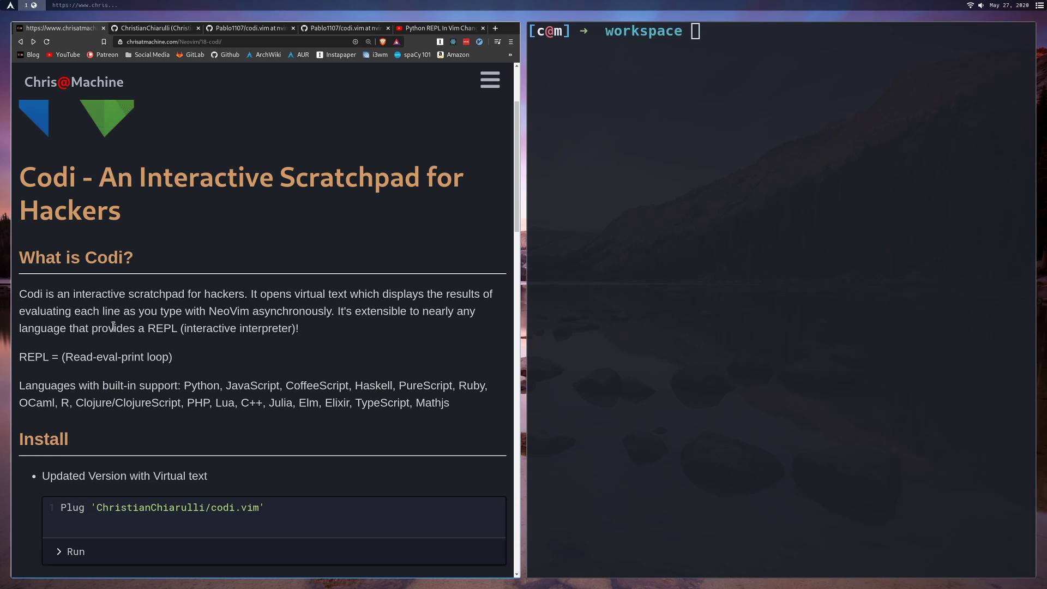
left_click_drag(180, 328, 299, 328)
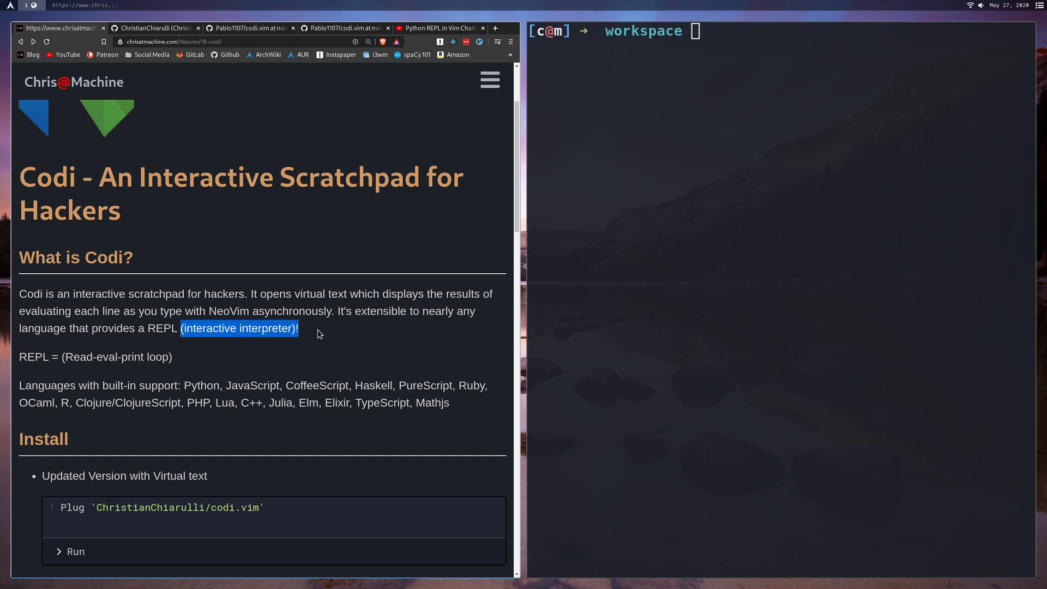
mouse_move(71, 353)
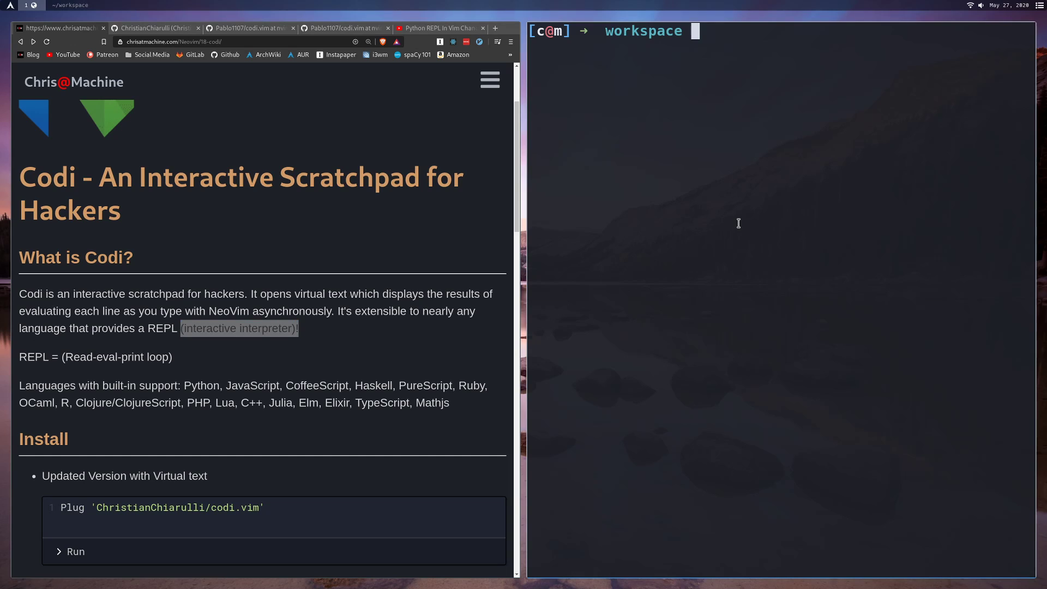
type("python")
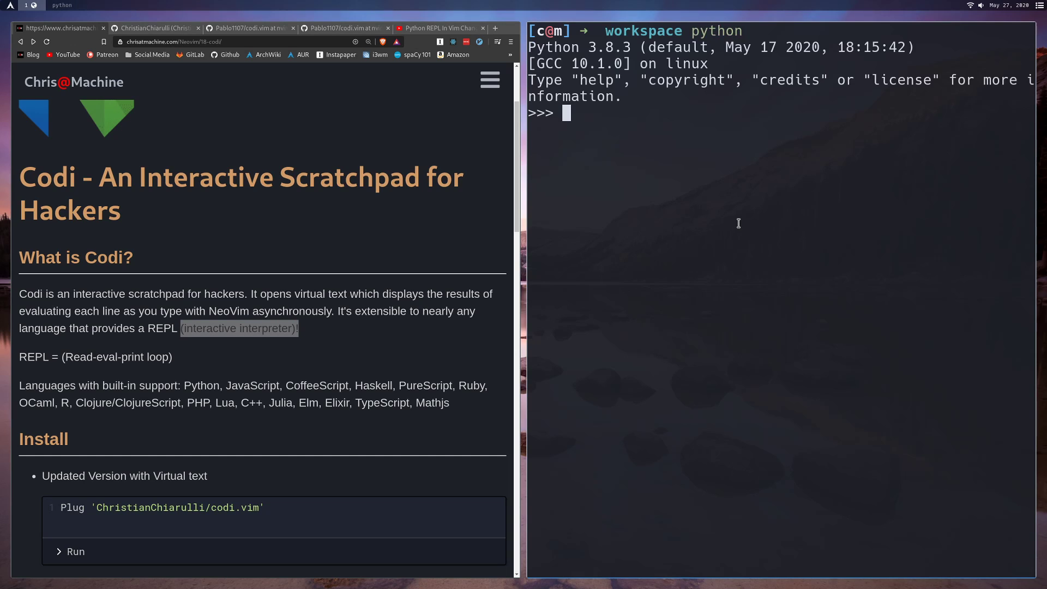
type("node")
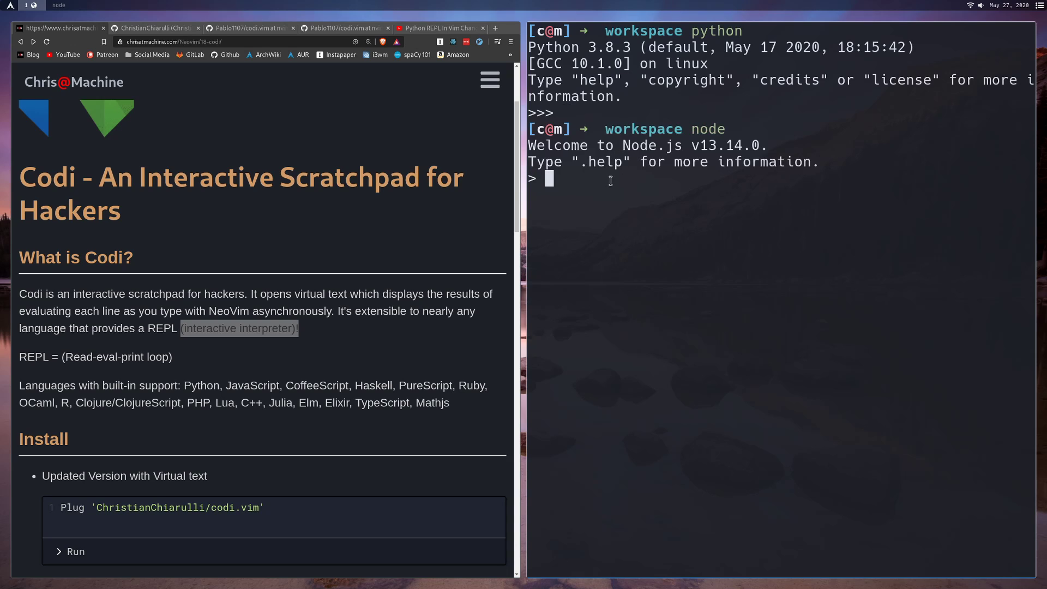
mouse_move(659, 138)
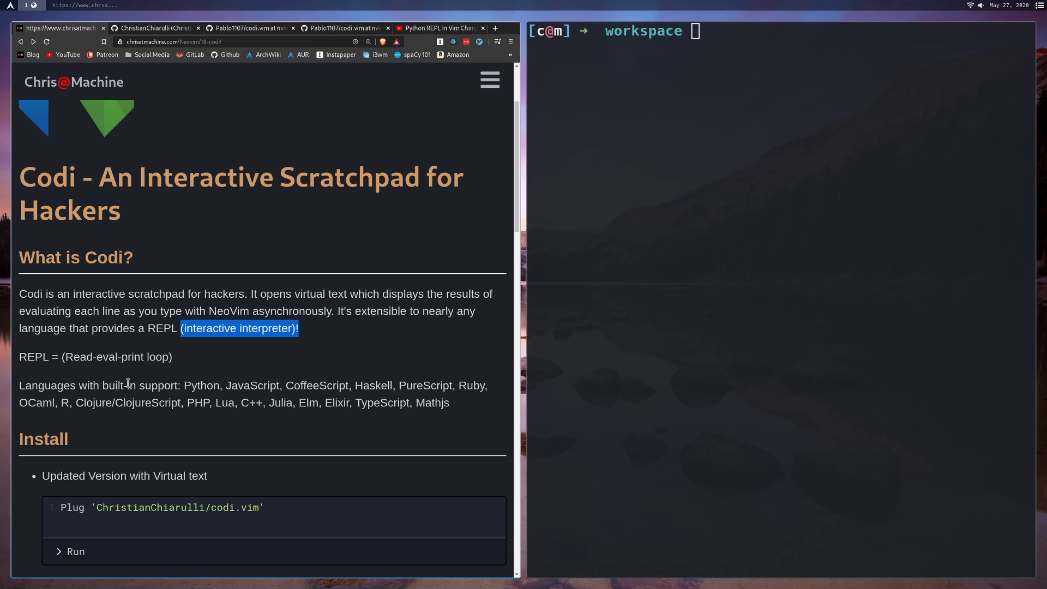
Highlight Python, JavaScript and Lua among supported languages, then select the metakirby5 Plug line
left_click_drag(185, 385, 282, 386)
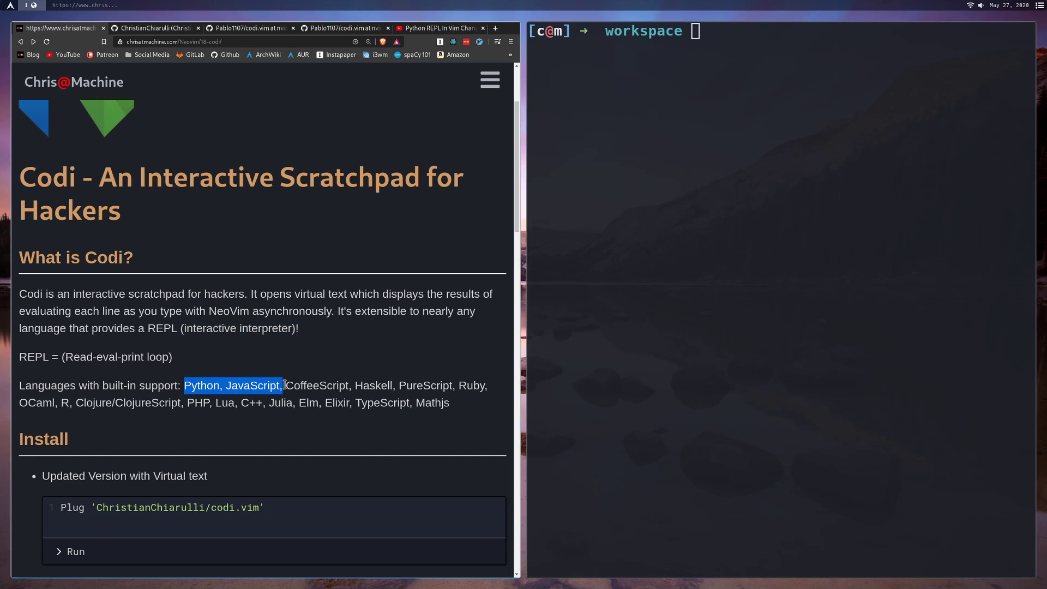
left_click(243, 402)
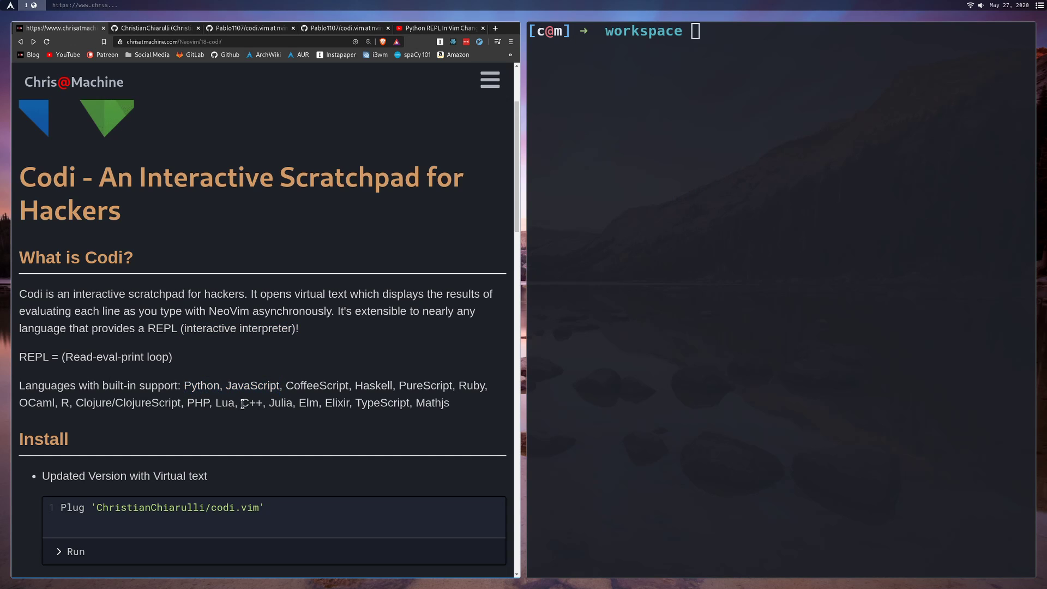
double_click(225, 403)
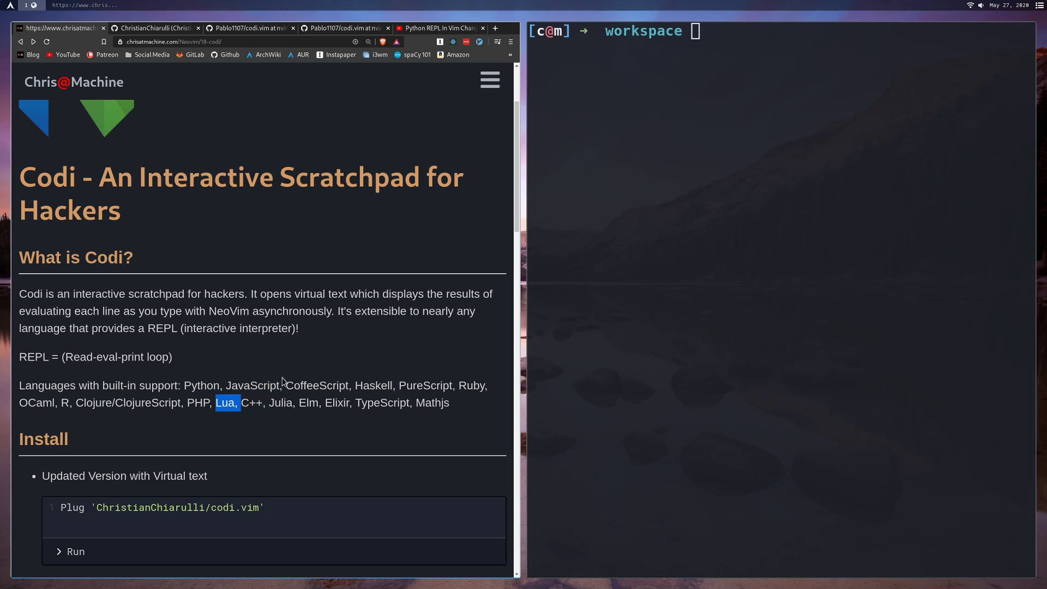
scroll("down", 3)
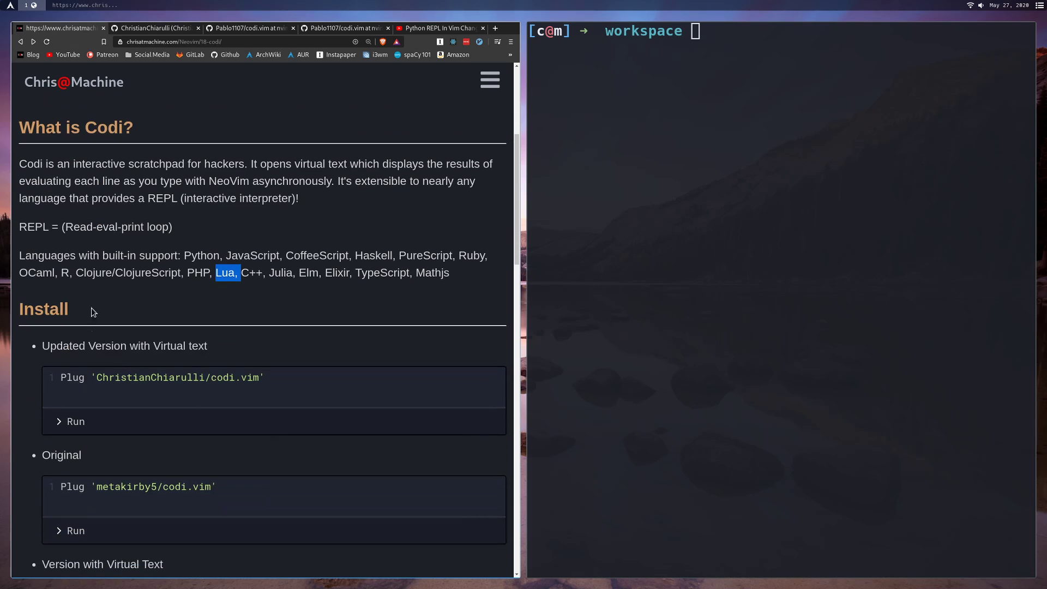
scroll("down", 3)
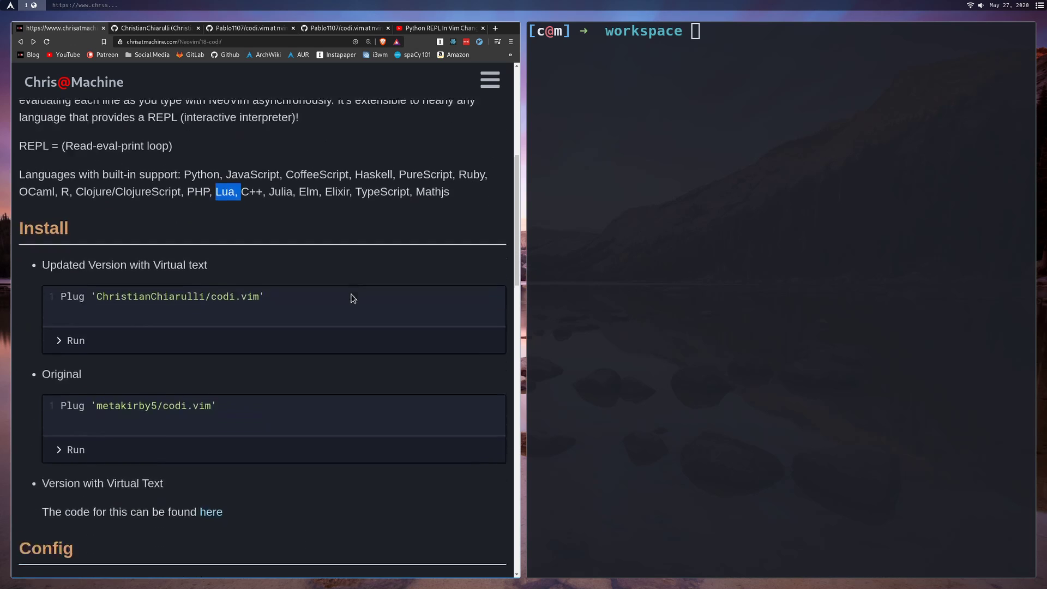
scroll("down", 3)
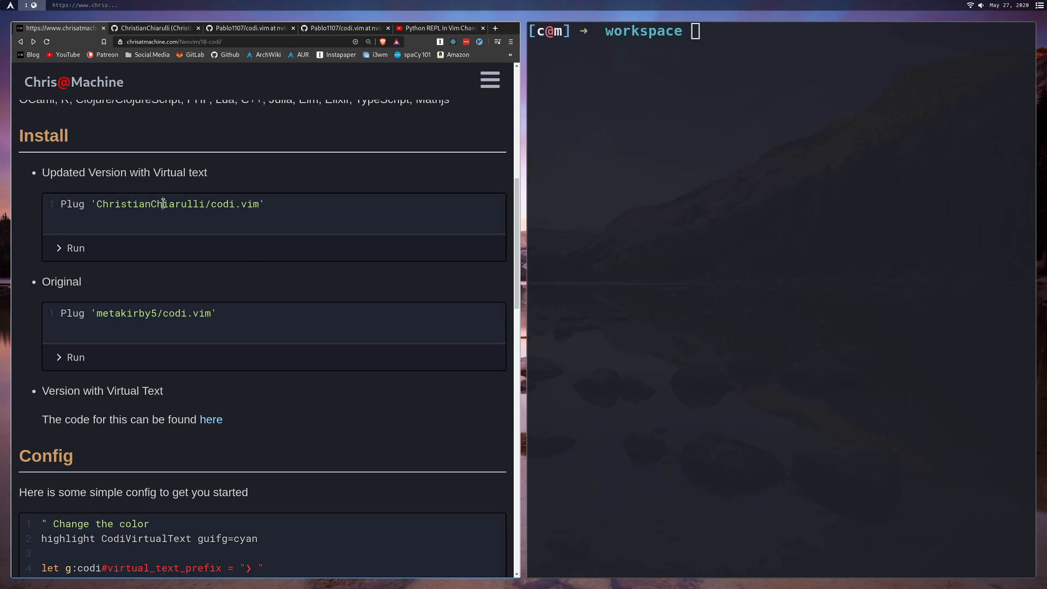
triple_click(161, 204)
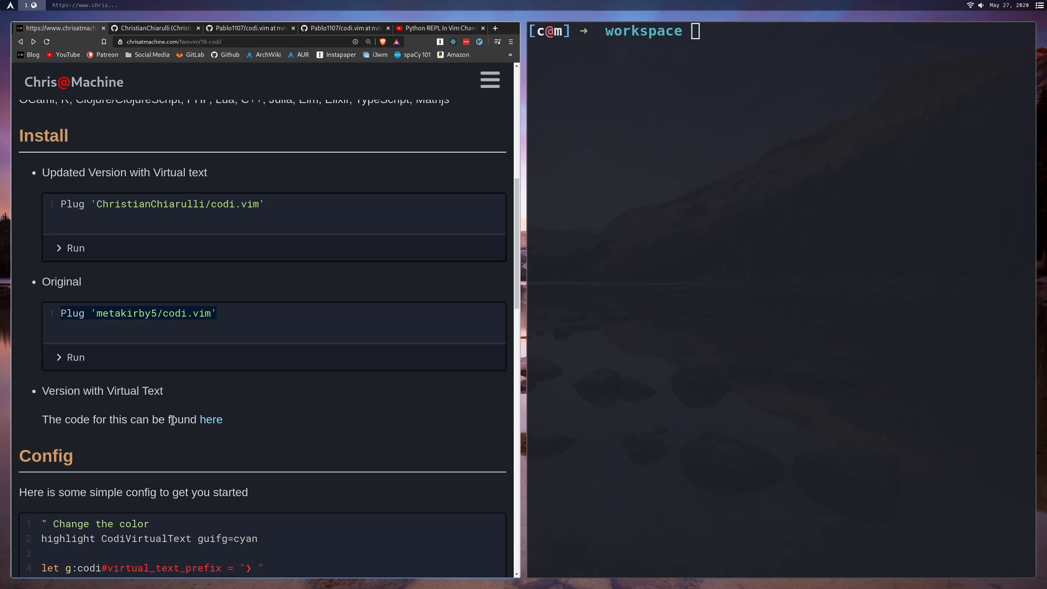
mouse_move(328, 415)
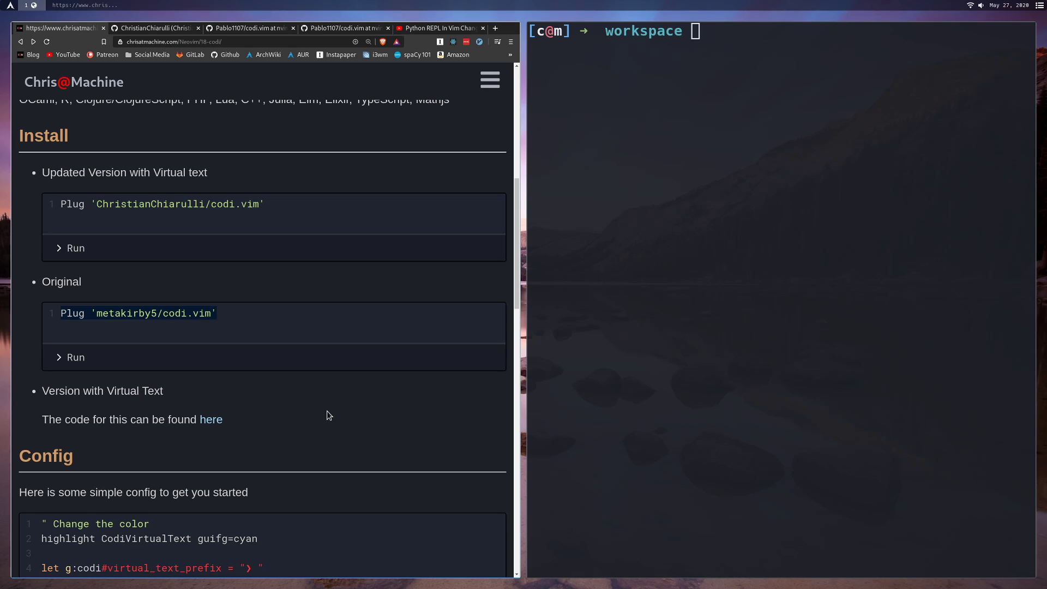
mouse_move(185, 381)
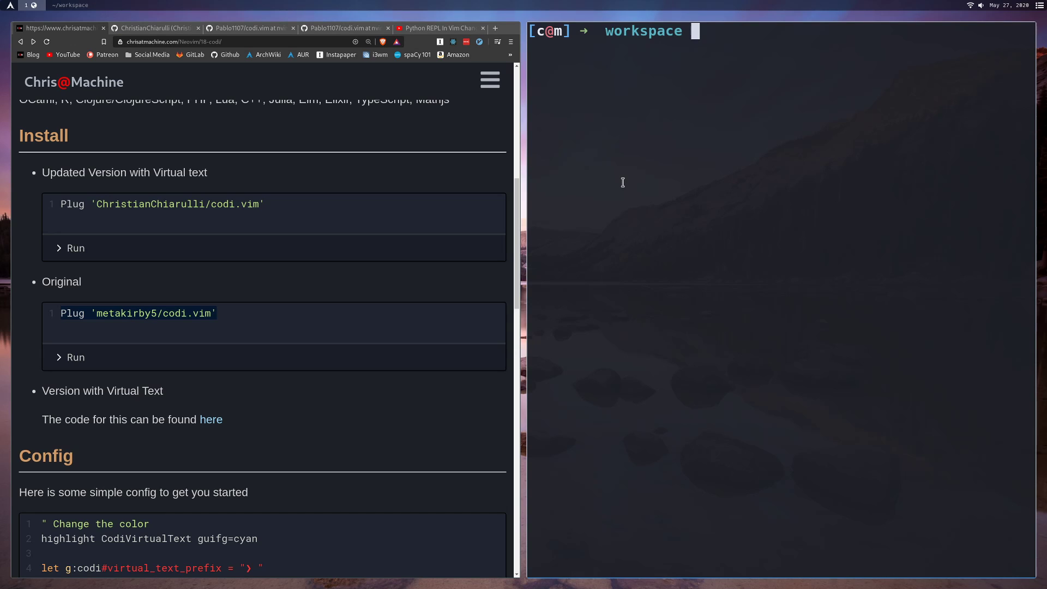
Run nvim test.py to open the binary_search script in Neovim
type("nvim test.py")
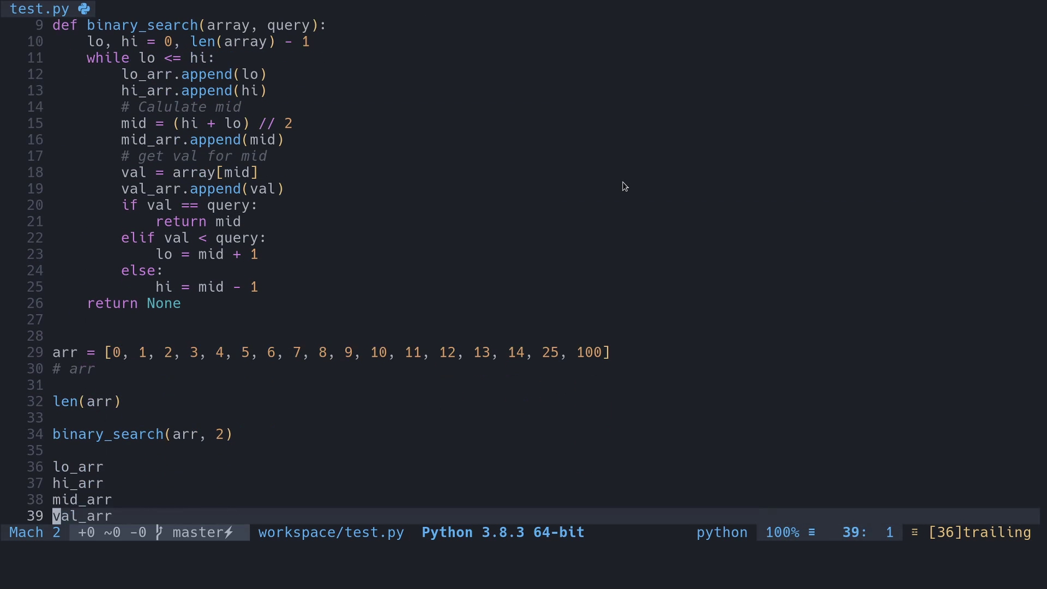
Focus the Neovim editor pane showing test.py
left_click(74, 369)
type("6")
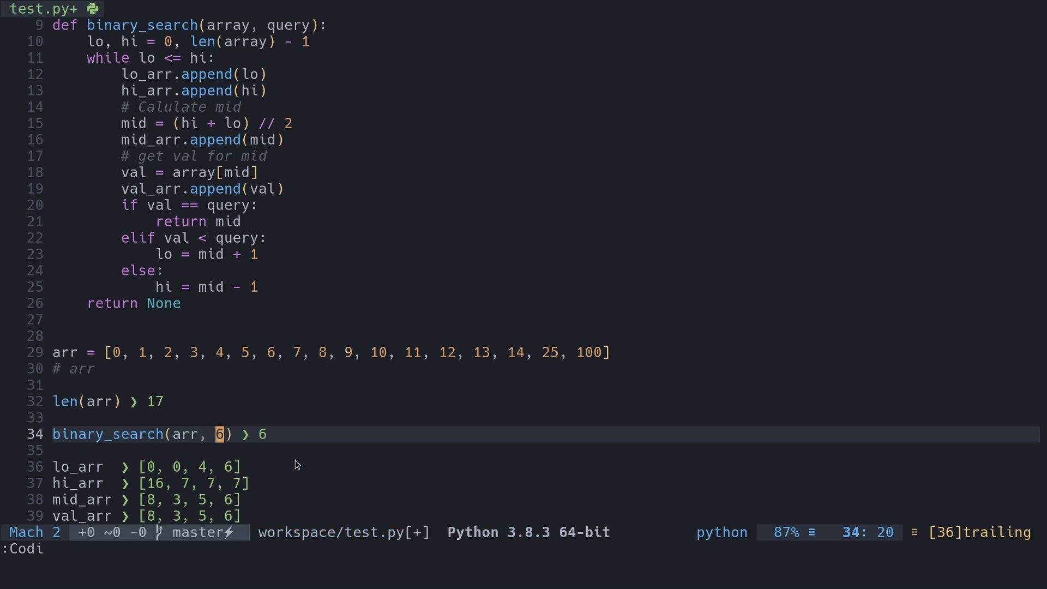
mouse_move(168, 474)
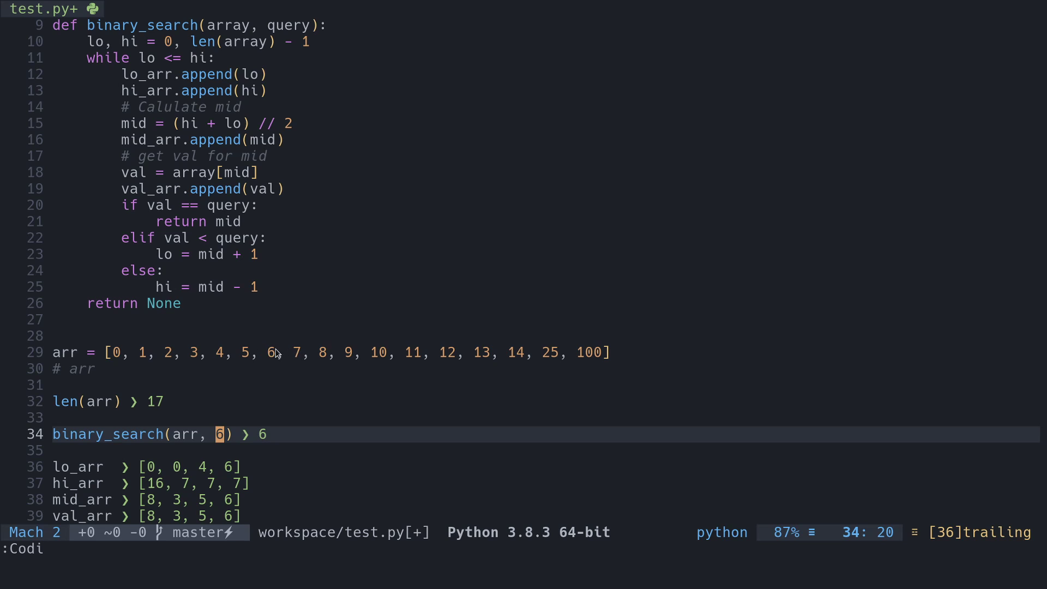
mouse_move(277, 417)
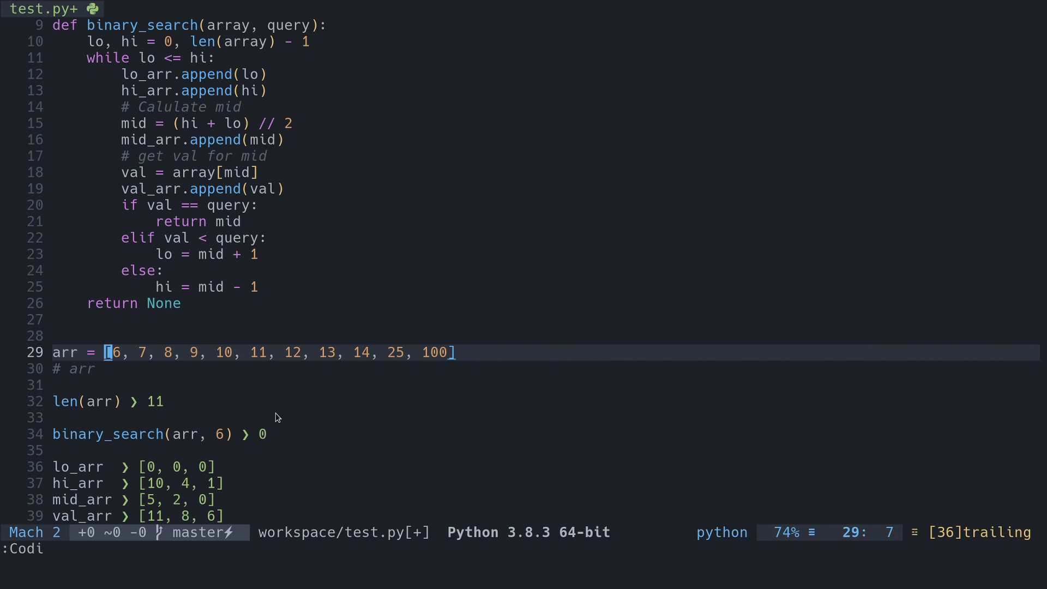
Edit binary_search's second argument, trying values 1, 8 and 6 while watching Codi results
type(",")
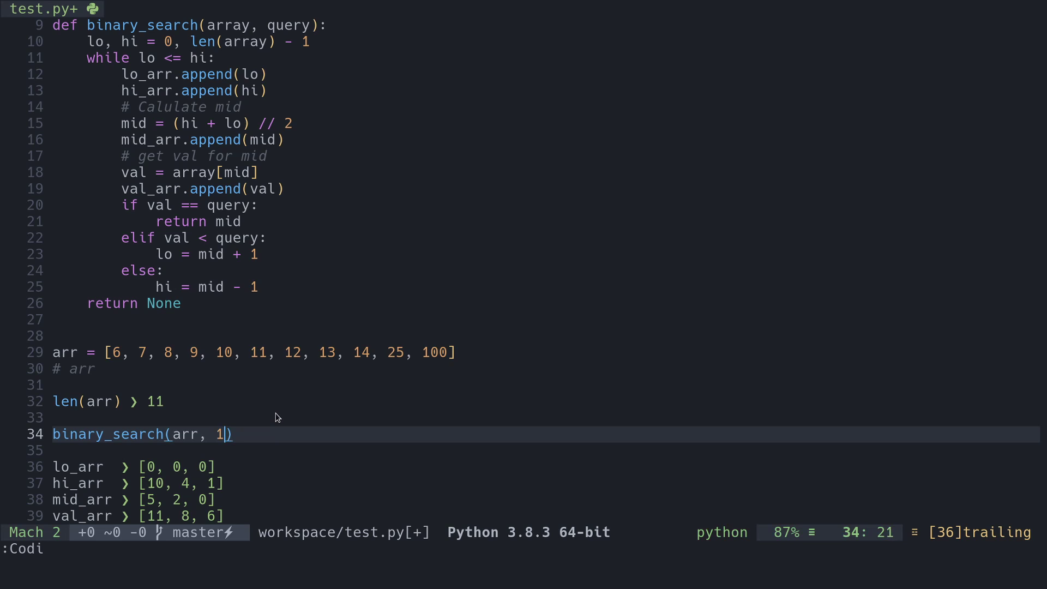
type("1")
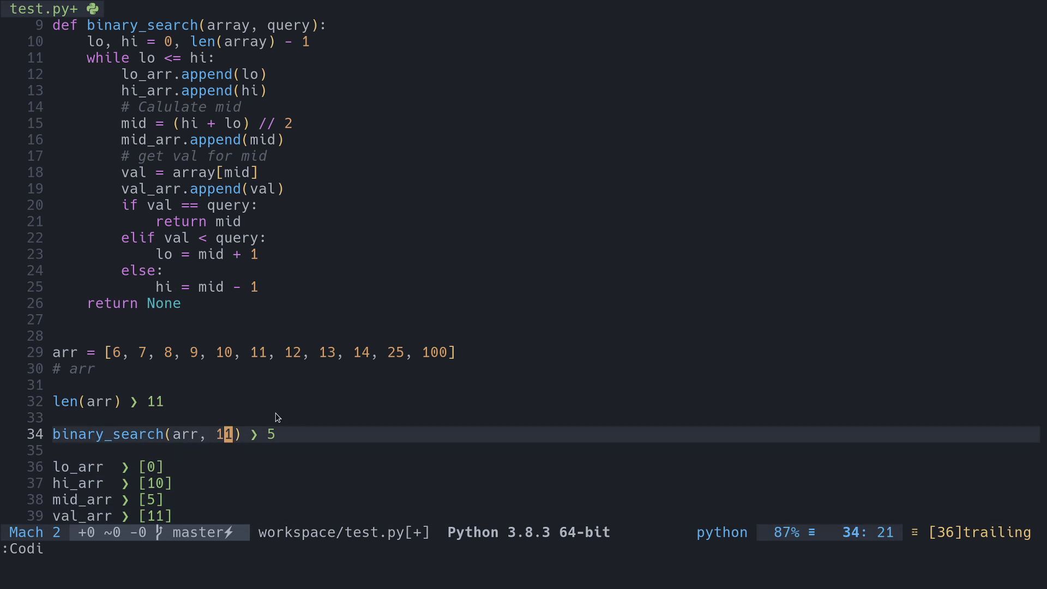
type("8")
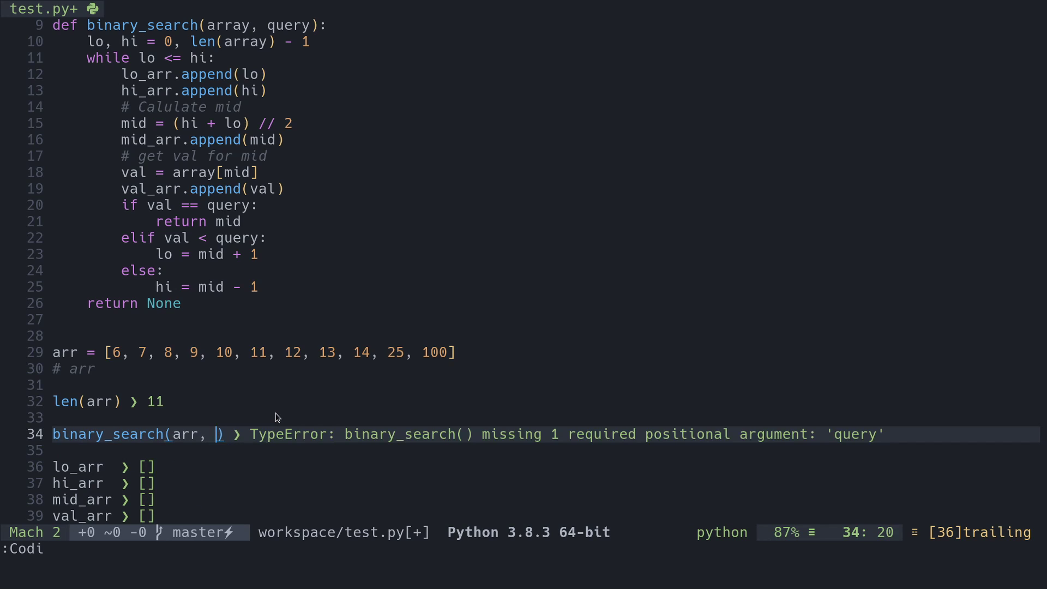
type("6")
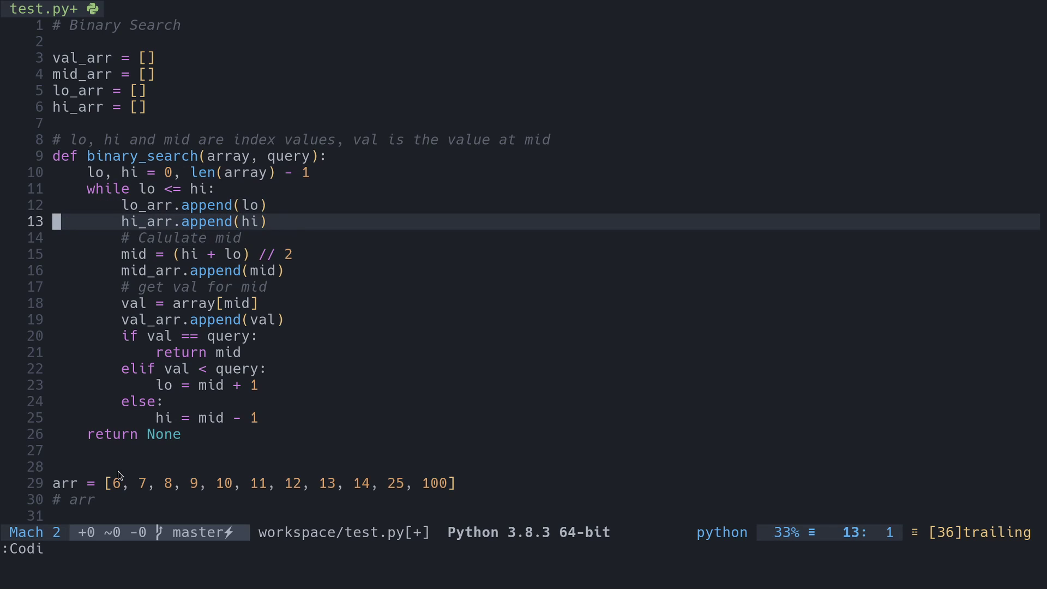
Replace the search value 6 with 12 in the binary_search call
scroll("down", 3)
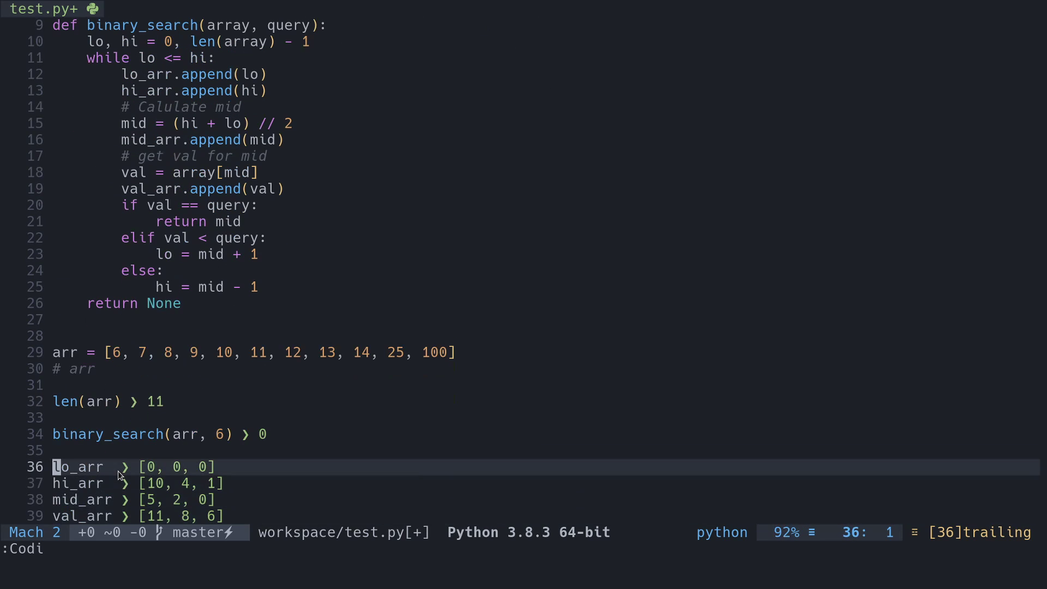
mouse_move(157, 466)
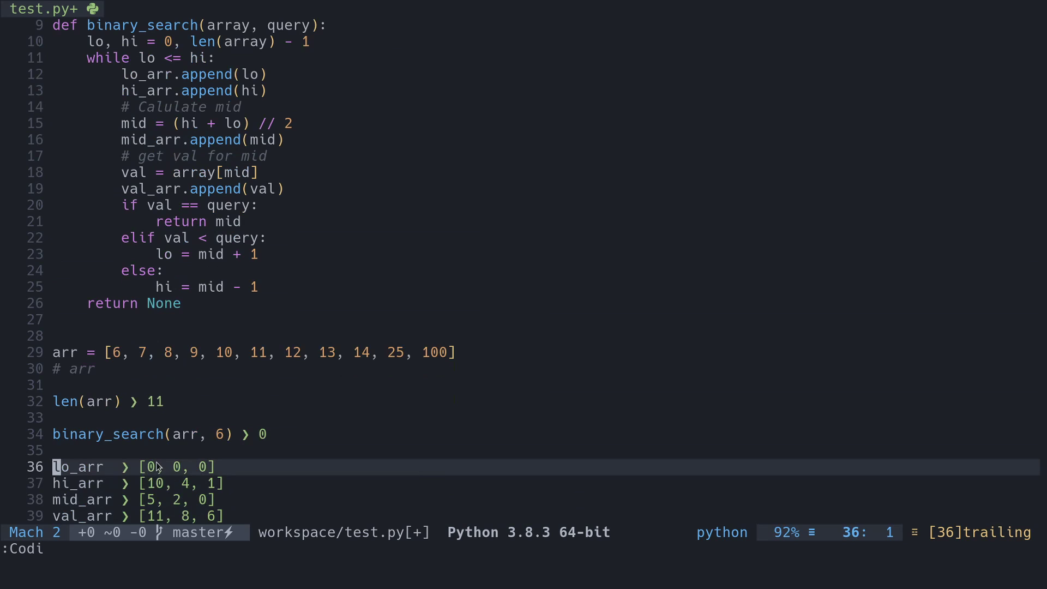
mouse_move(164, 485)
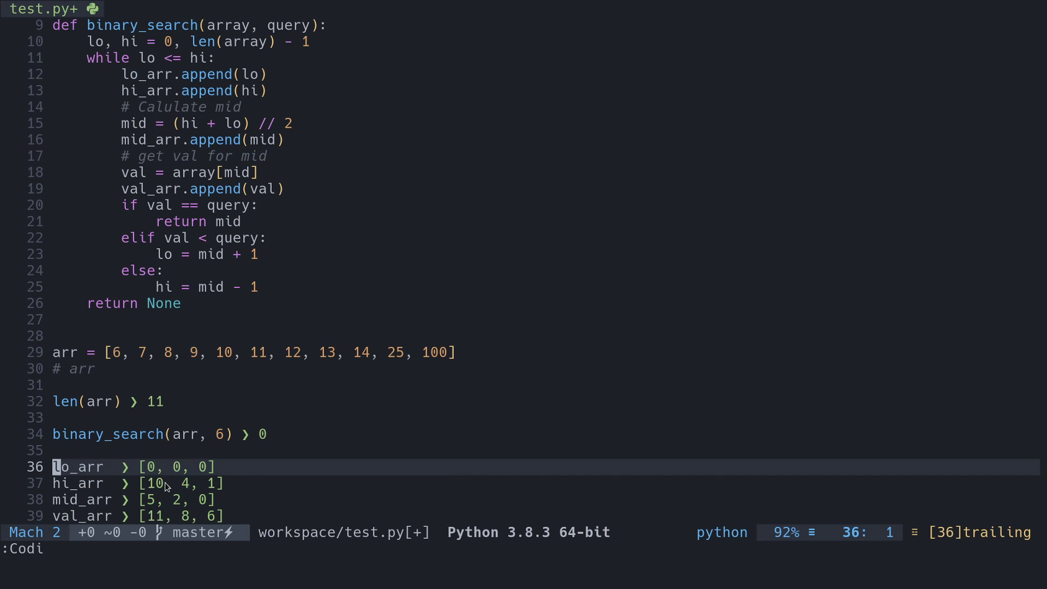
mouse_move(155, 469)
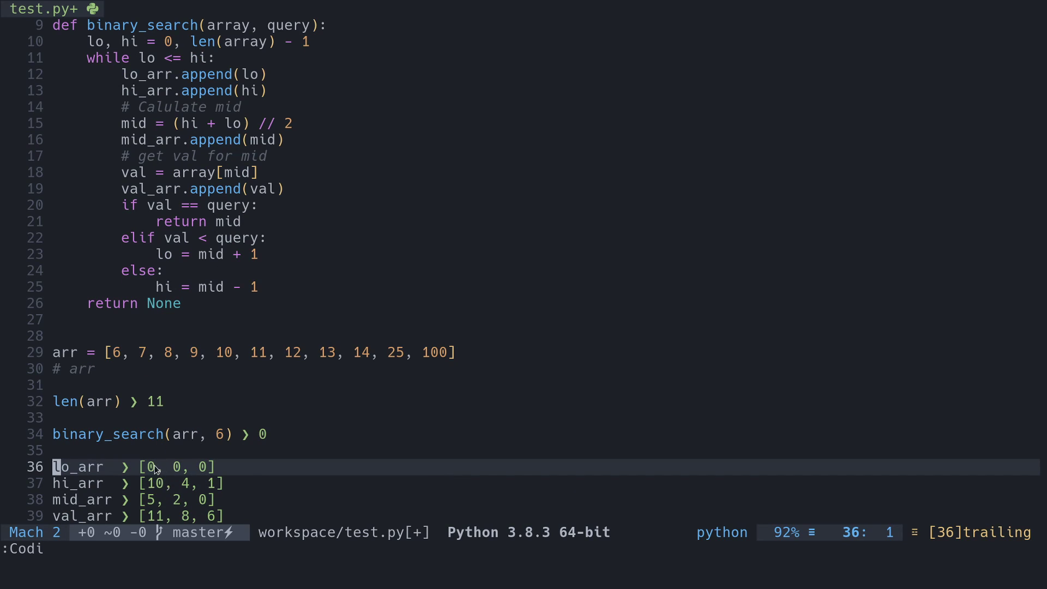
mouse_move(80, 483)
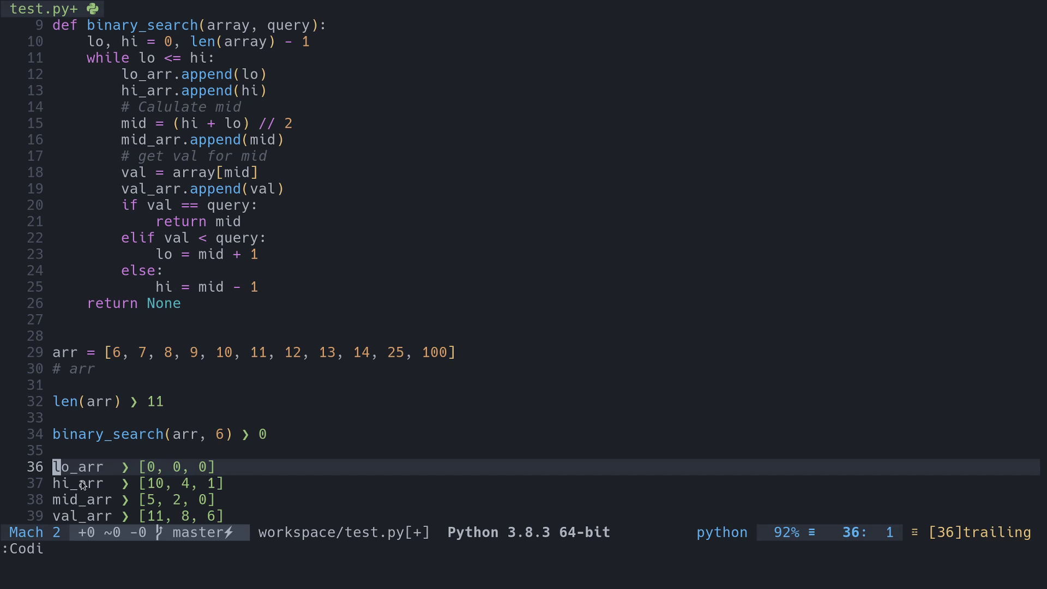
mouse_move(149, 492)
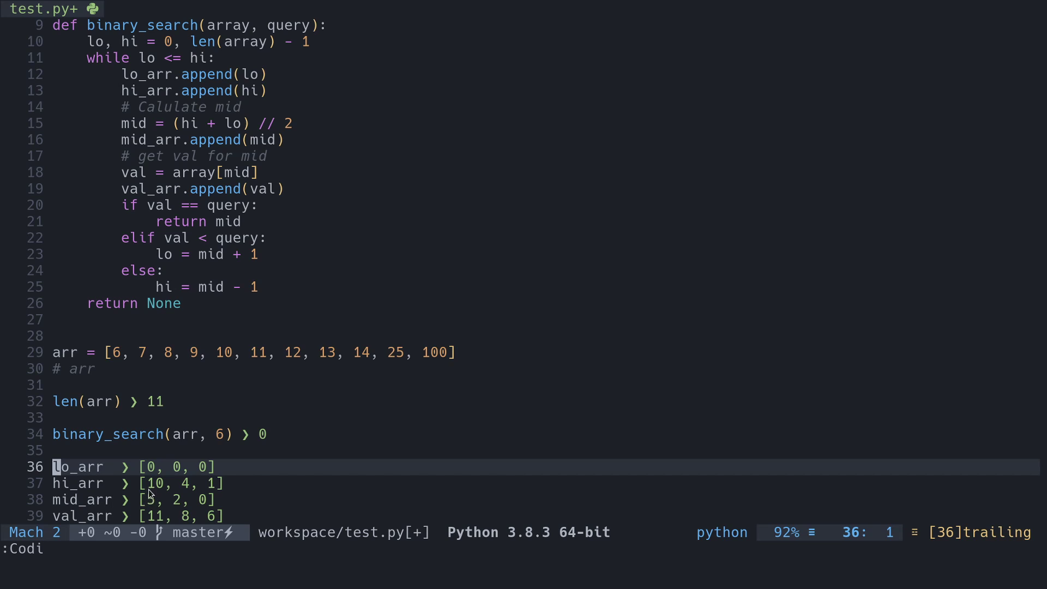
mouse_move(160, 504)
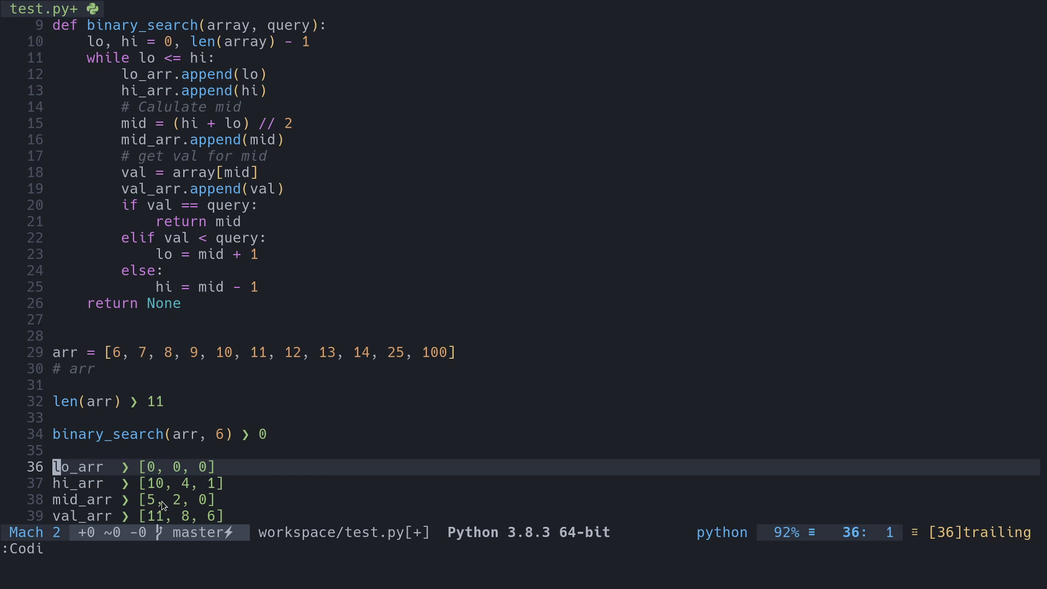
mouse_move(175, 501)
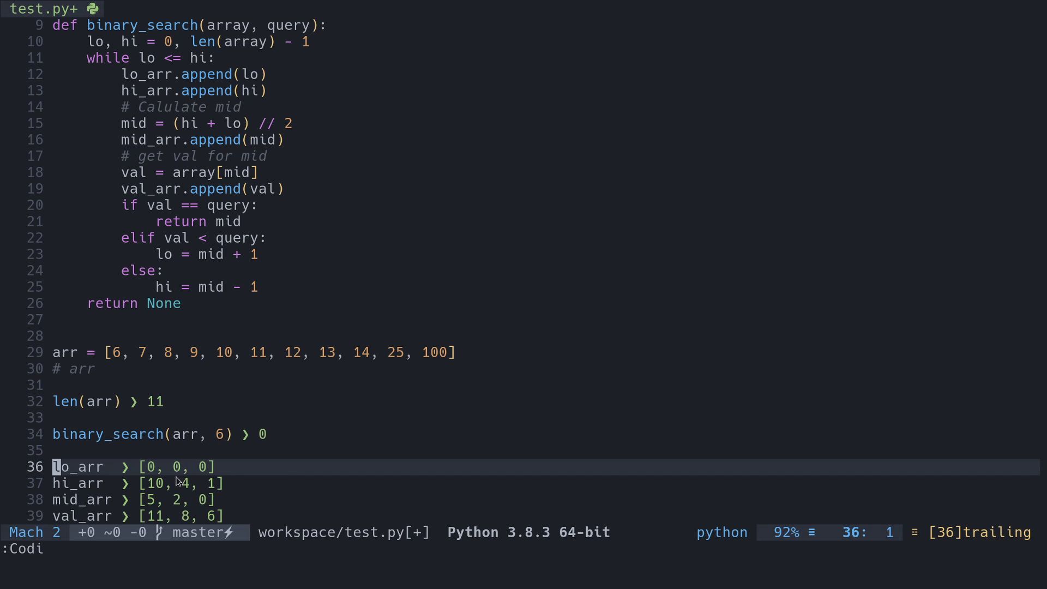
mouse_move(155, 499)
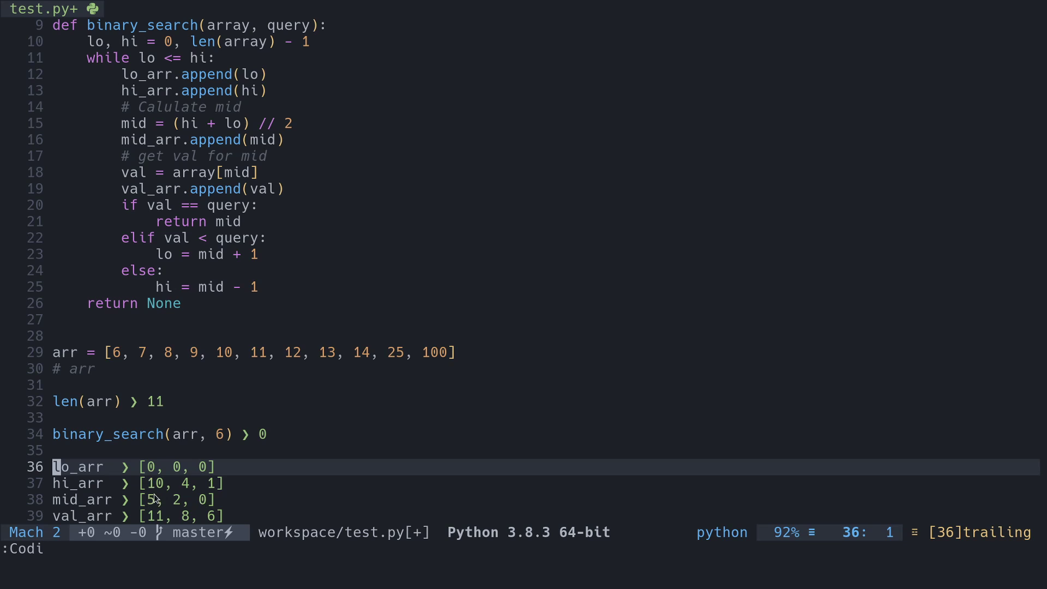
mouse_move(158, 518)
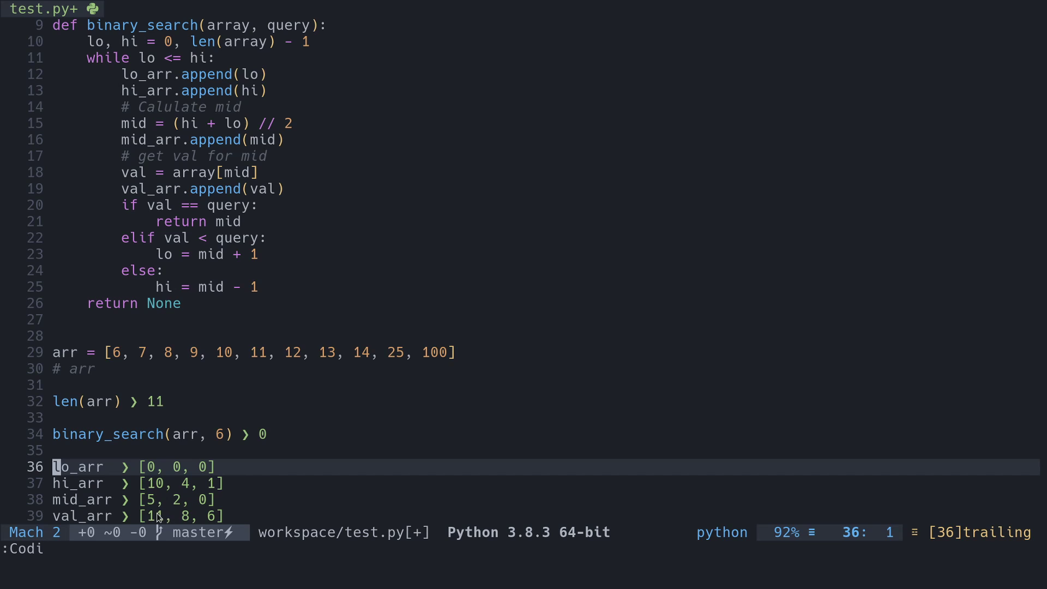
mouse_move(267, 347)
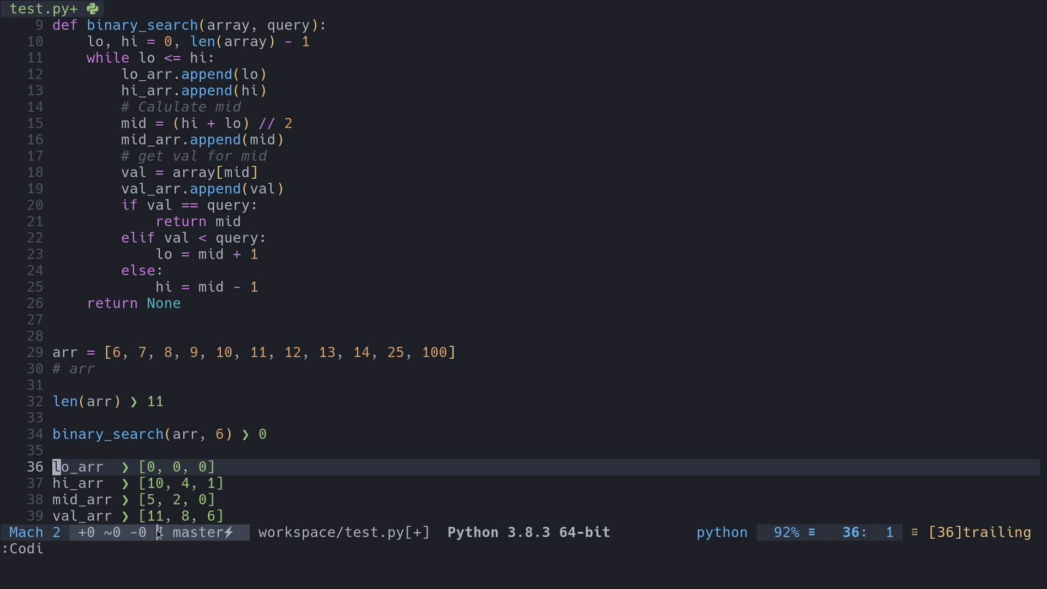
mouse_move(142, 511)
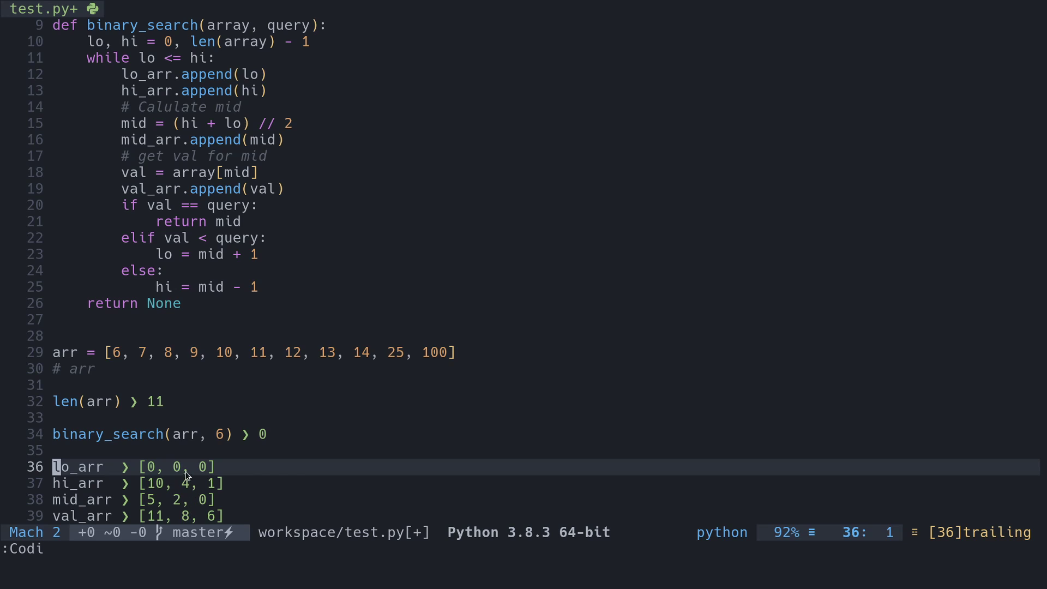
mouse_move(220, 523)
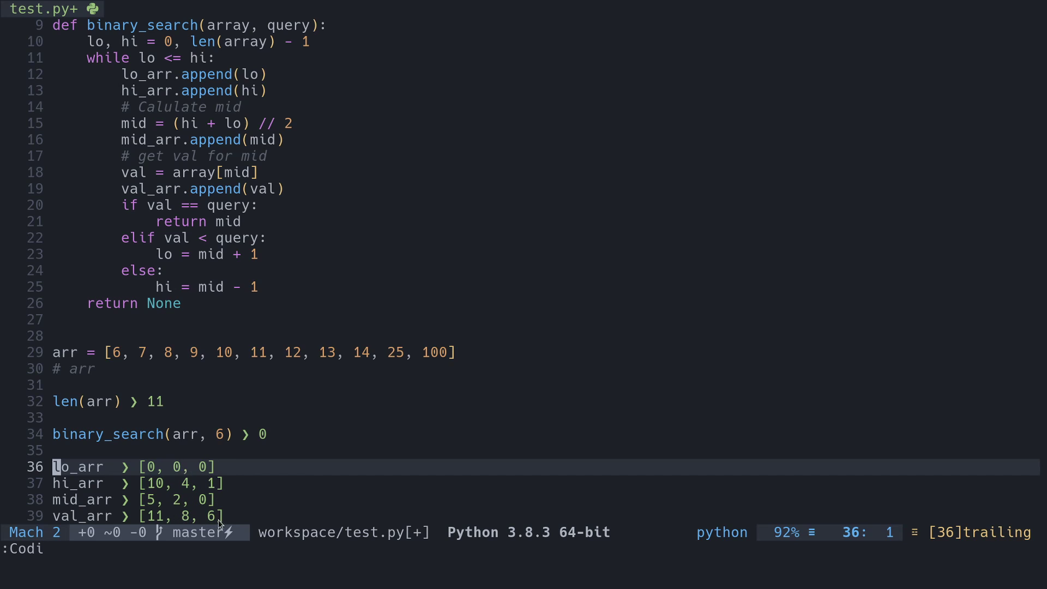
mouse_move(223, 526)
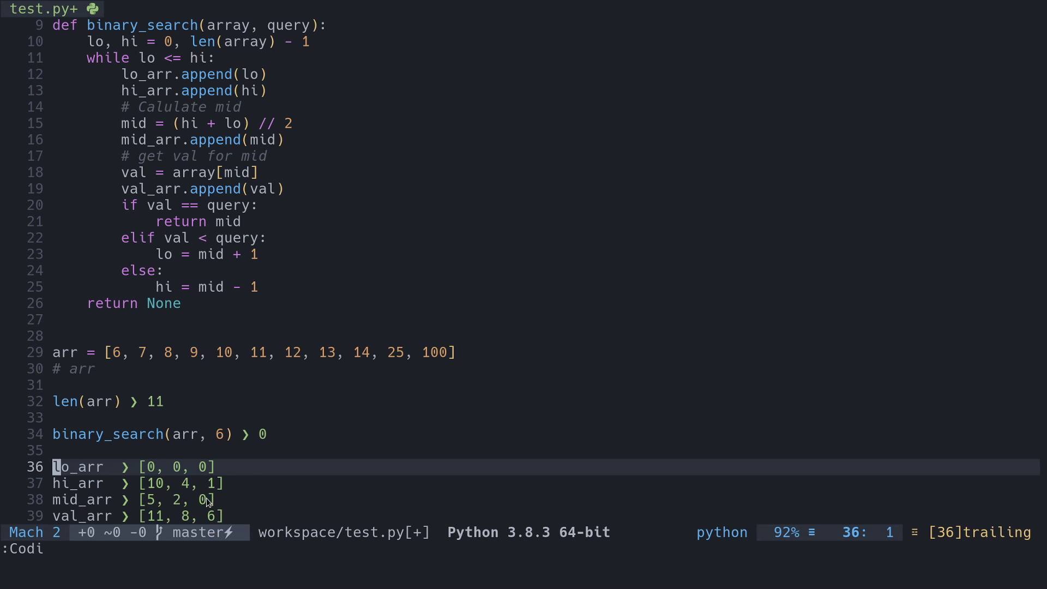
mouse_move(204, 505)
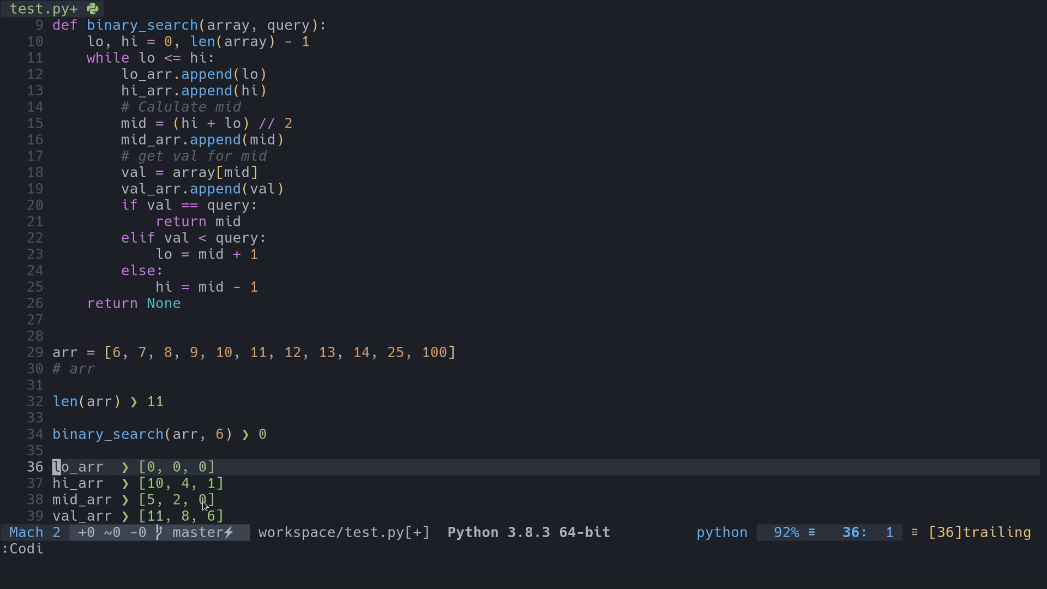
mouse_move(209, 487)
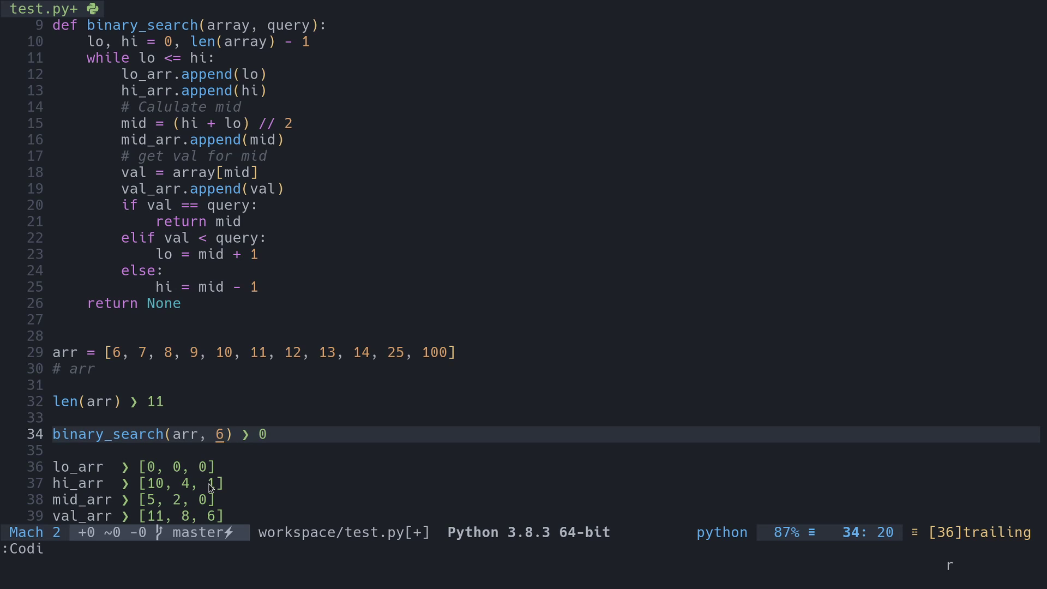
double_click(220, 434)
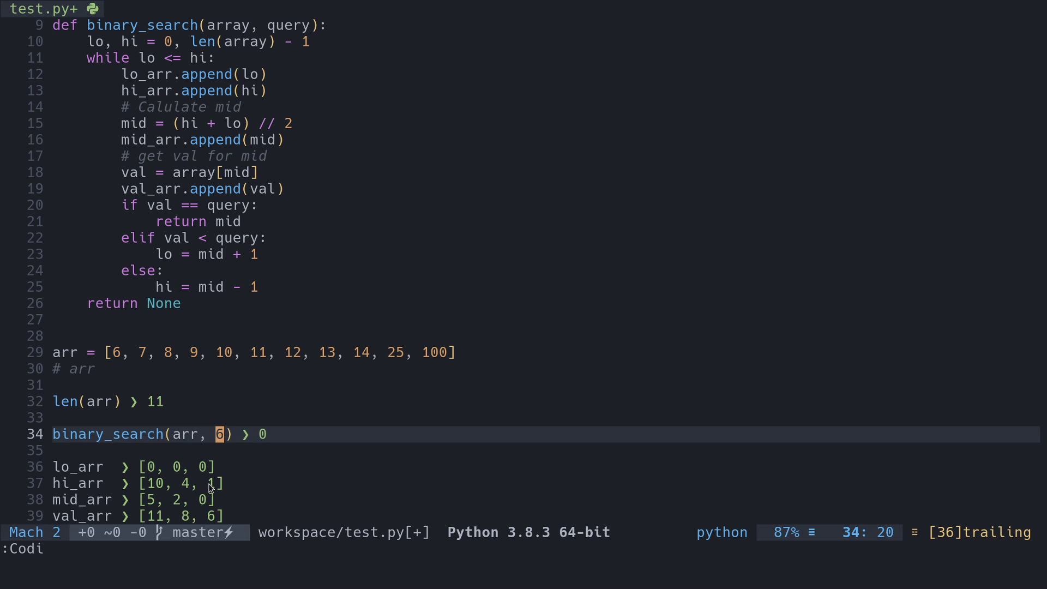
type("12")
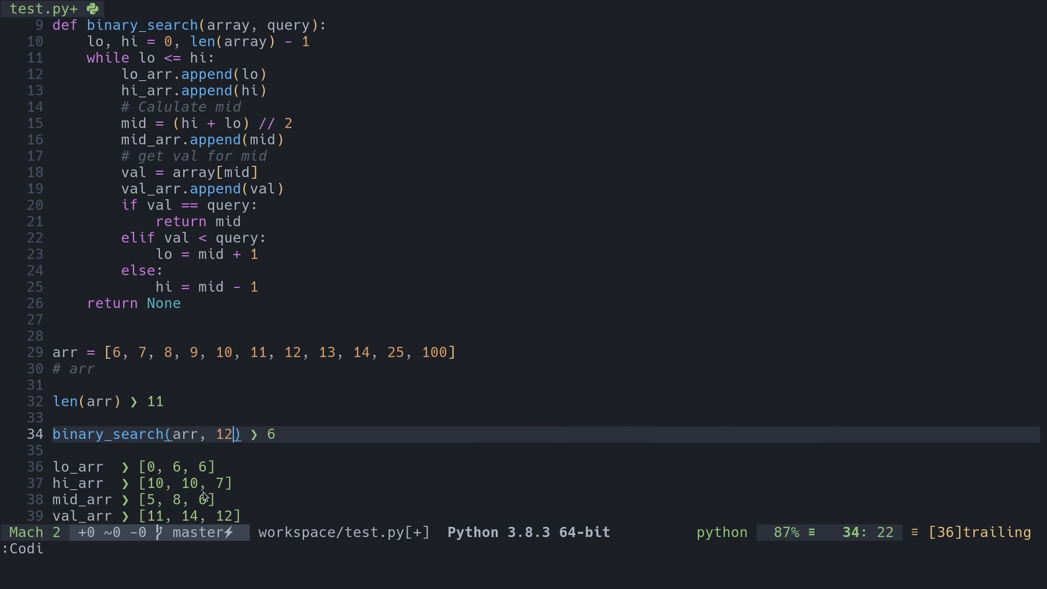
mouse_move(158, 504)
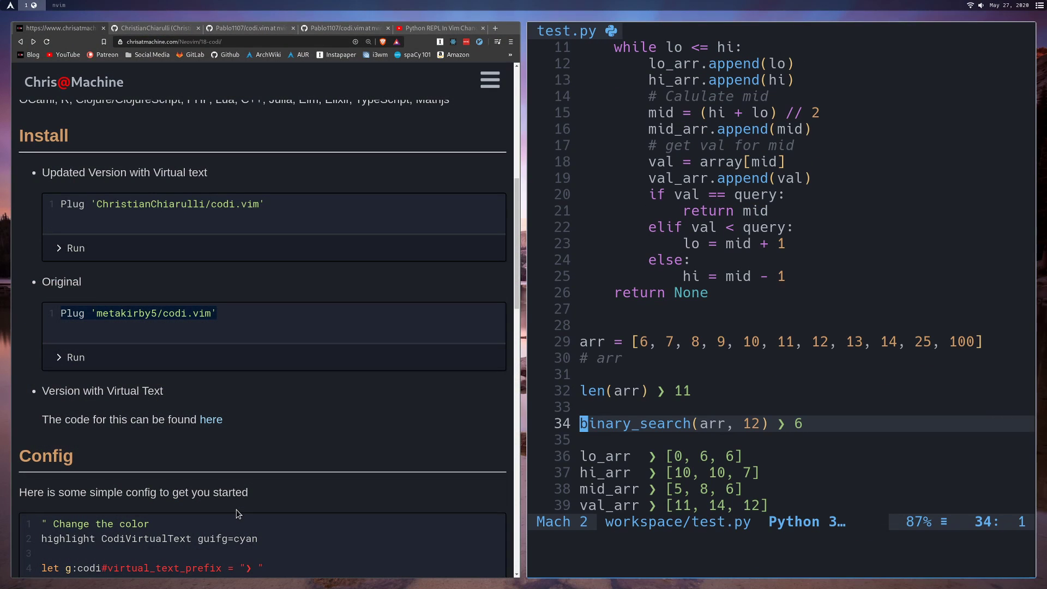
Scroll the Codi post past Install and Config to the Commands and Shell Wrapper sections
scroll("down", 3)
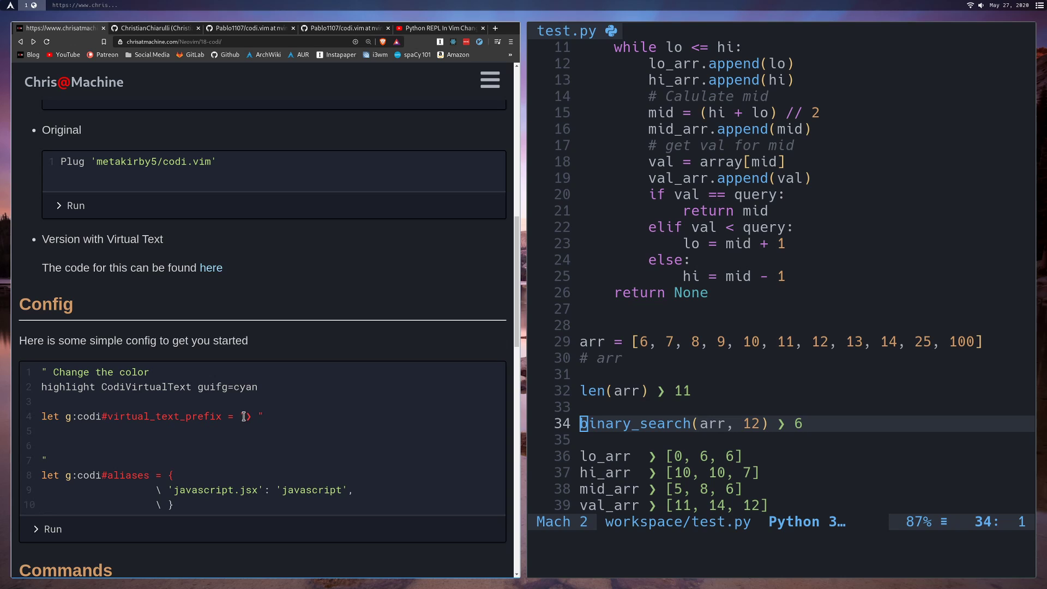
scroll("down", 3)
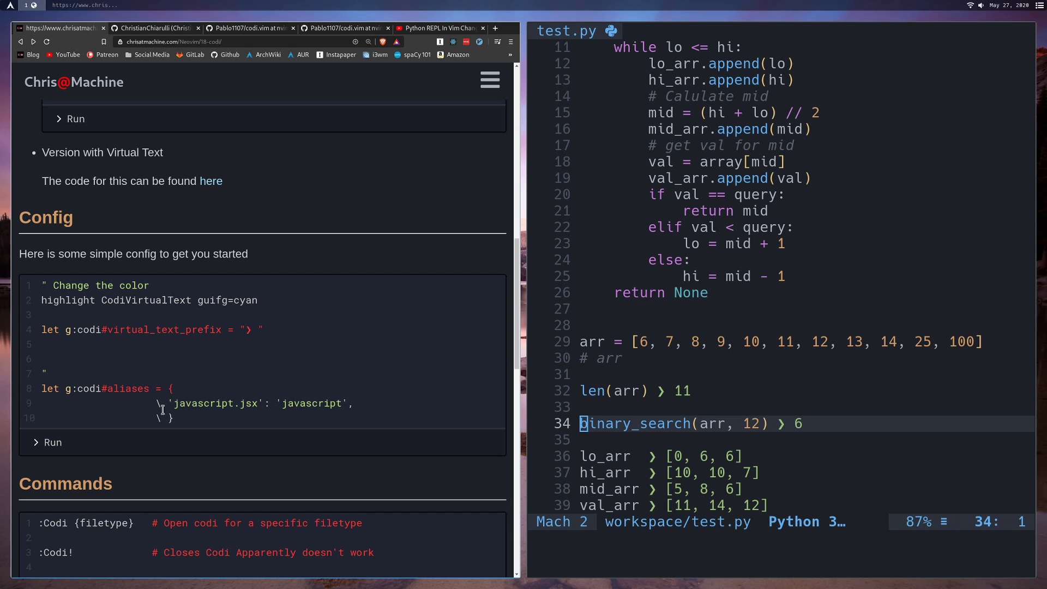
scroll("down", 3)
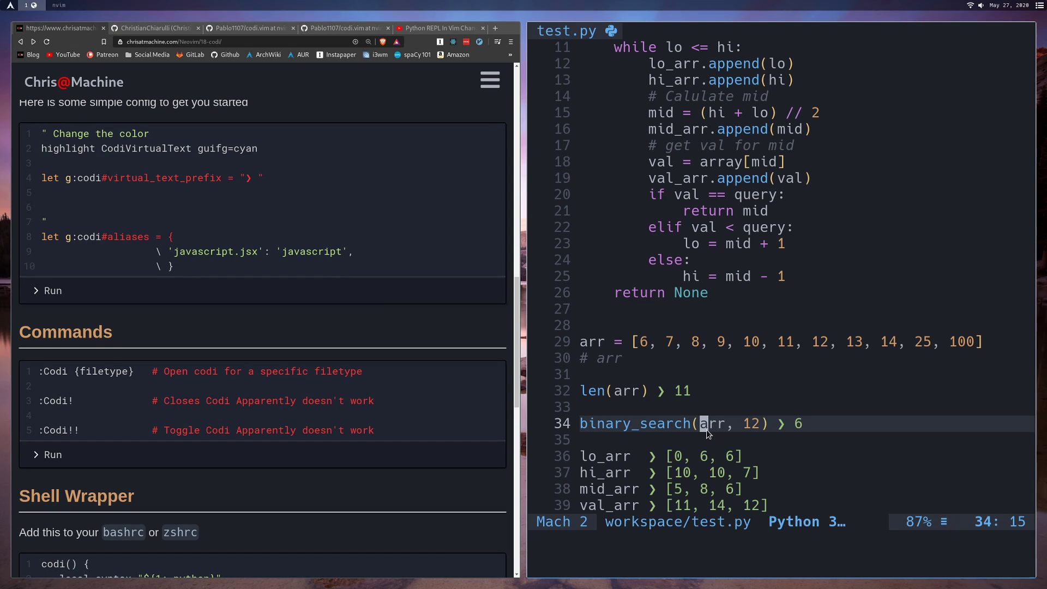
type(":Codi!!")
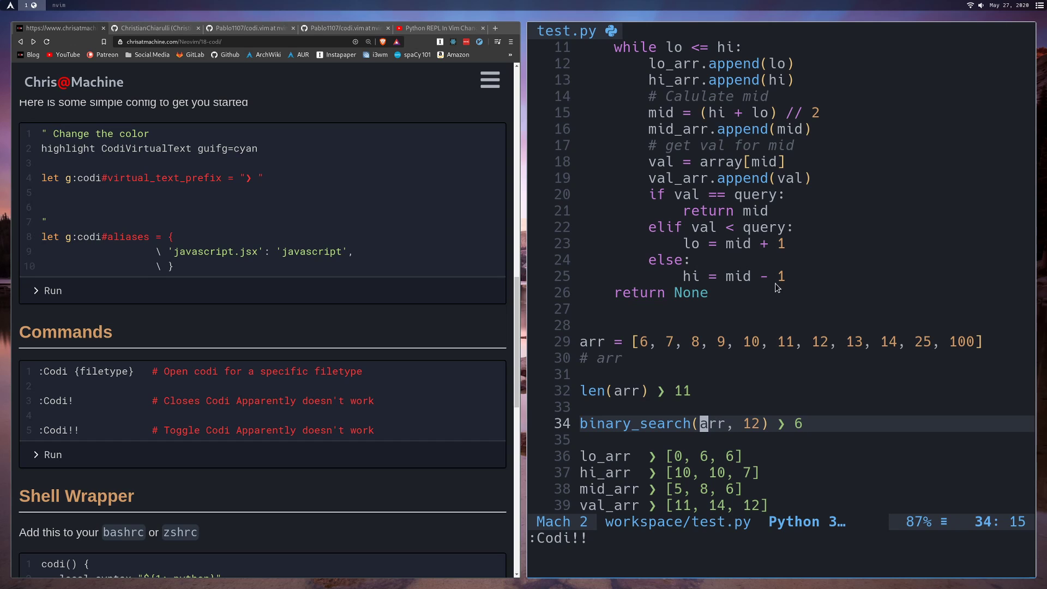
mouse_move(707, 345)
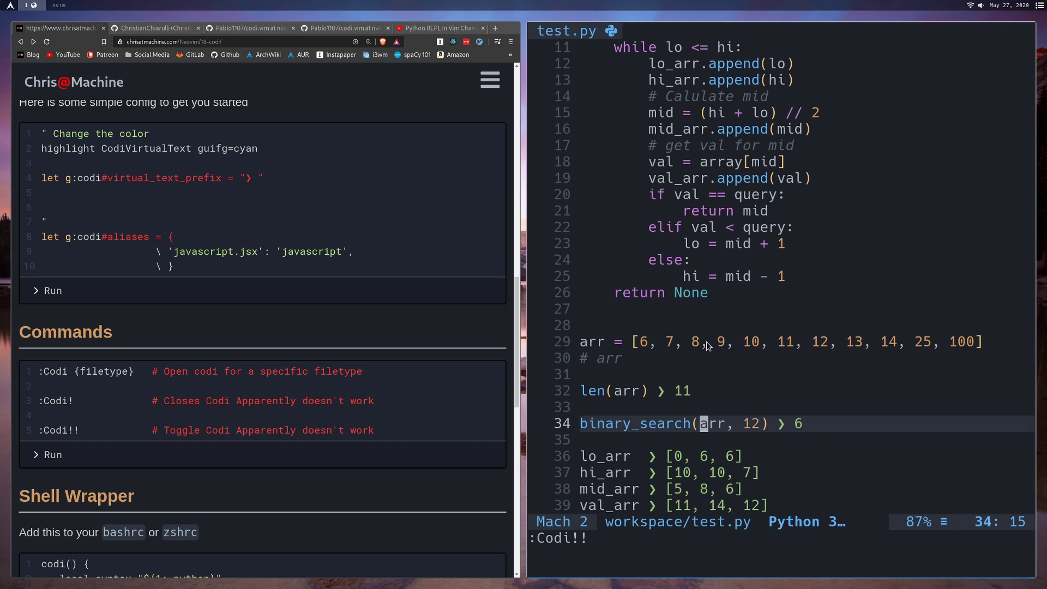
scroll("down", 3)
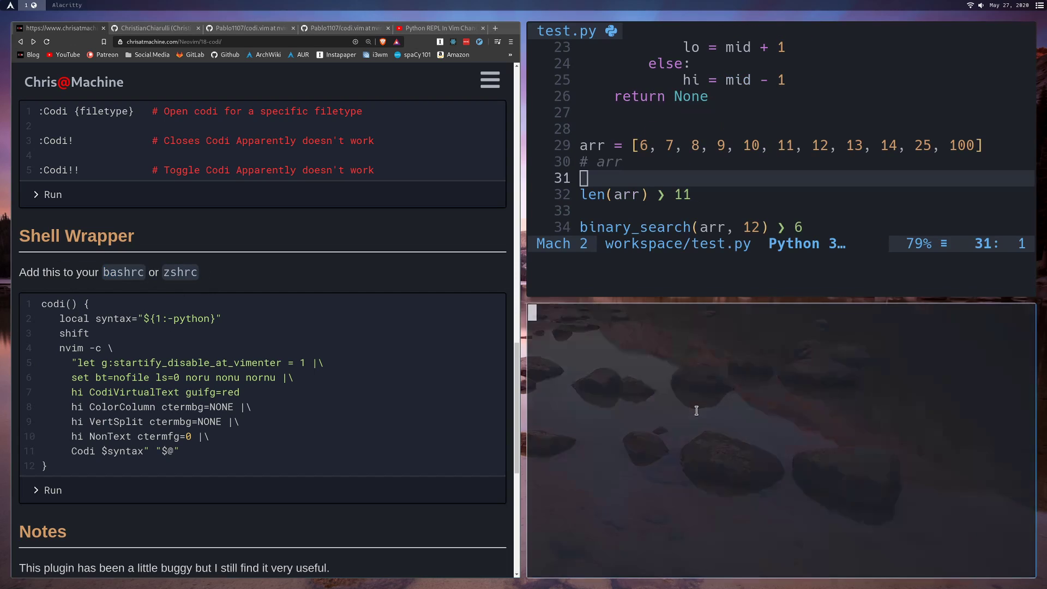
Launch the codi shell wrapper, evaluate 7+6, and type a test string "slkdjf"
type("codi")
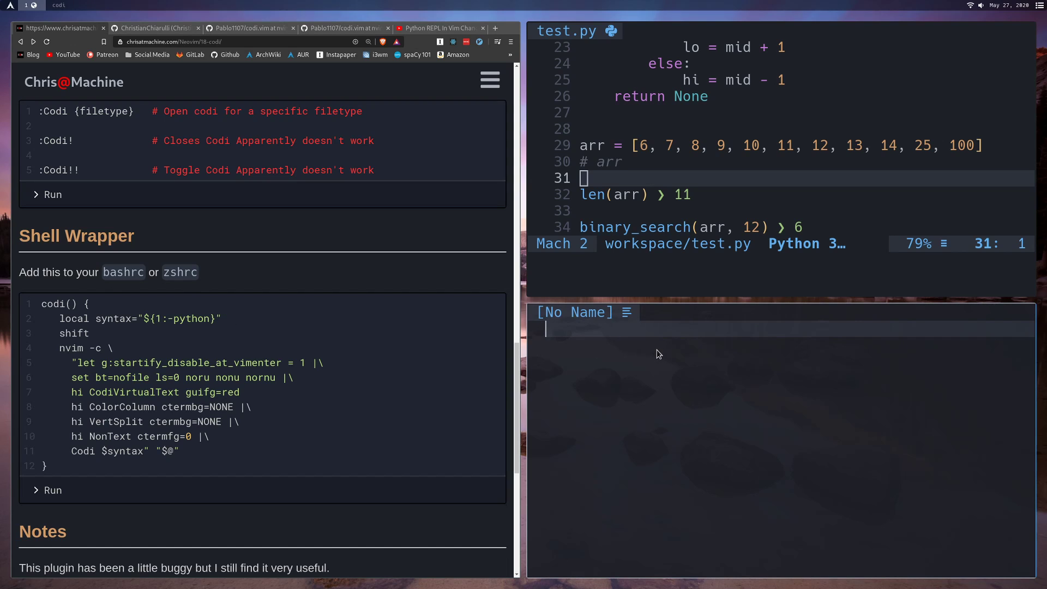
type("7")
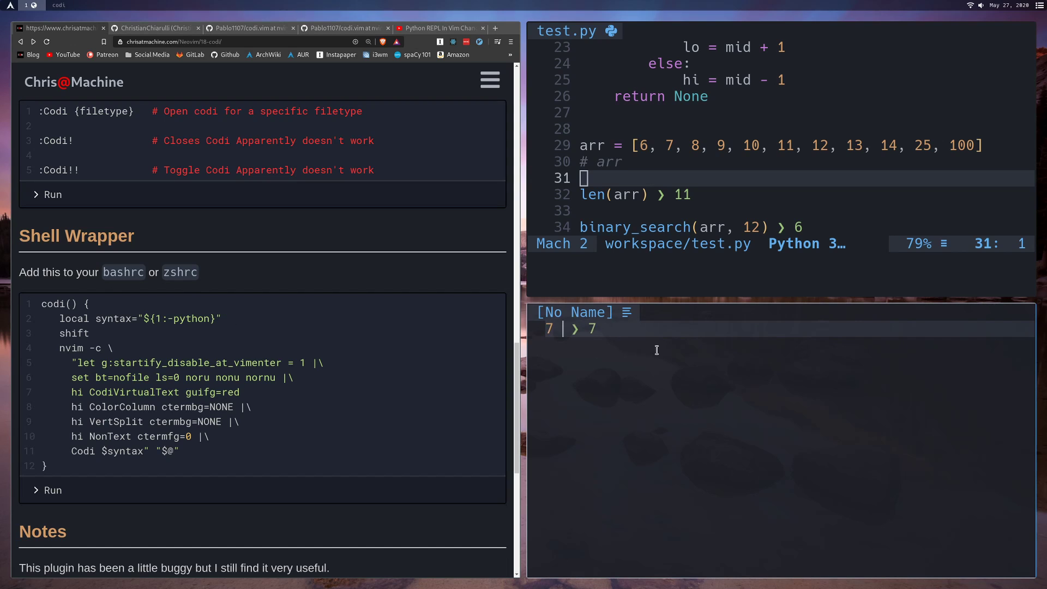
type("+6")
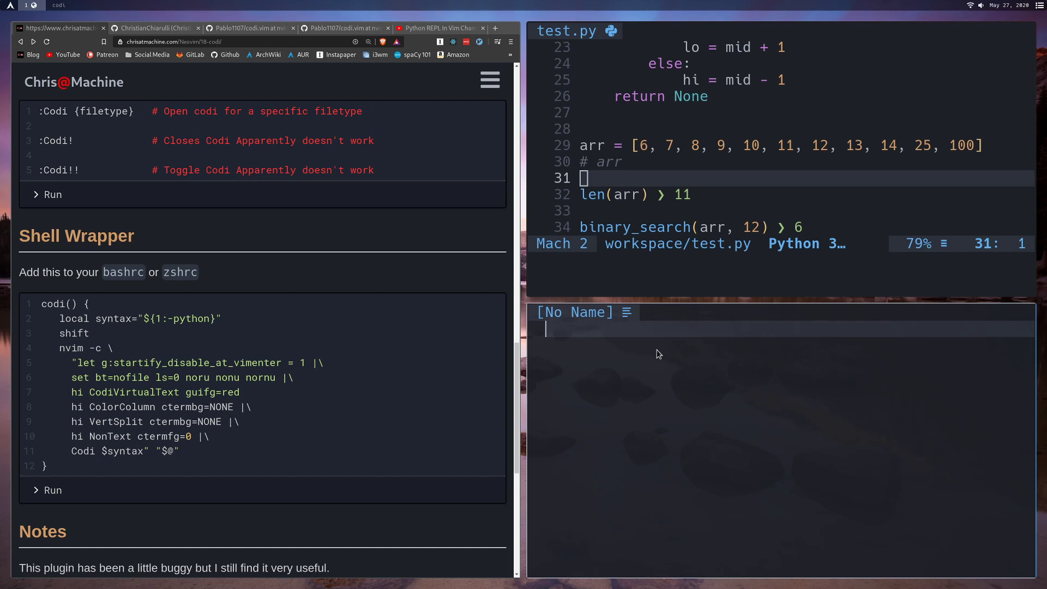
type("\"slkdjf\"")
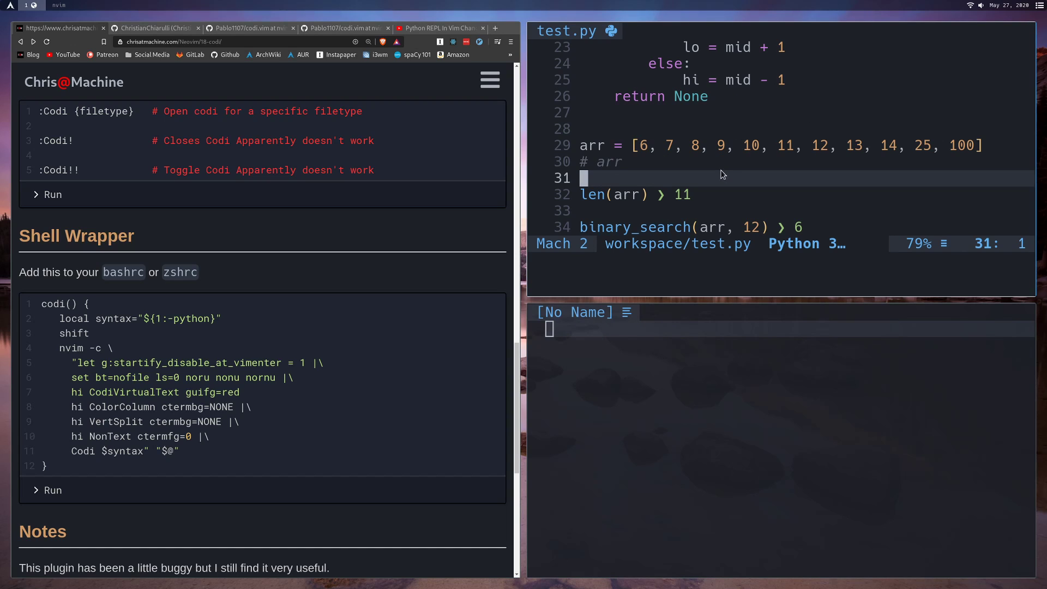
mouse_move(681, 175)
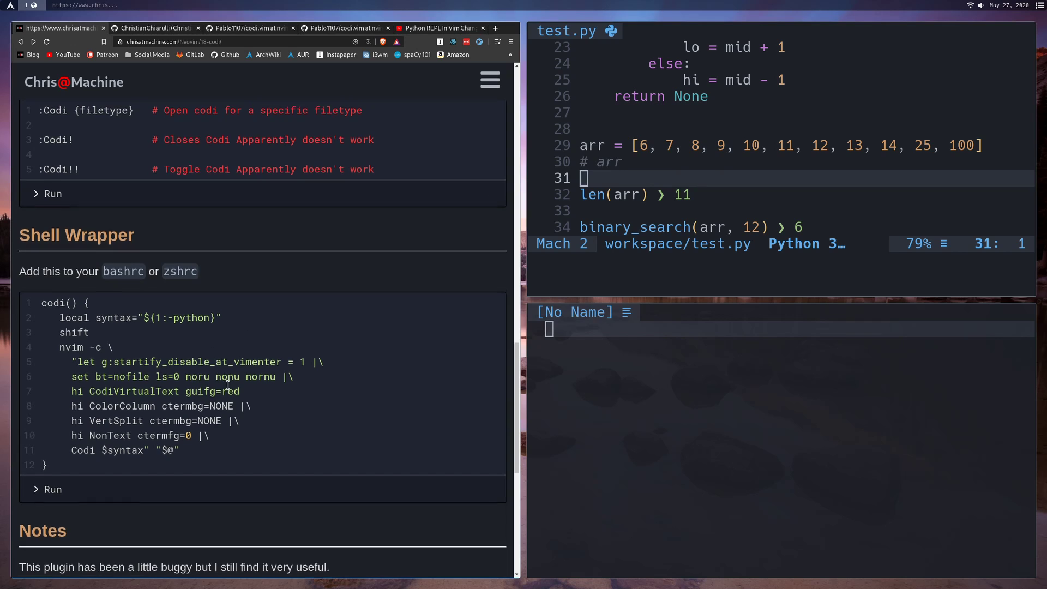
Scroll to the Notes and Repo Links sections and highlight the sentence about the GitHub fork
scroll("down", 3)
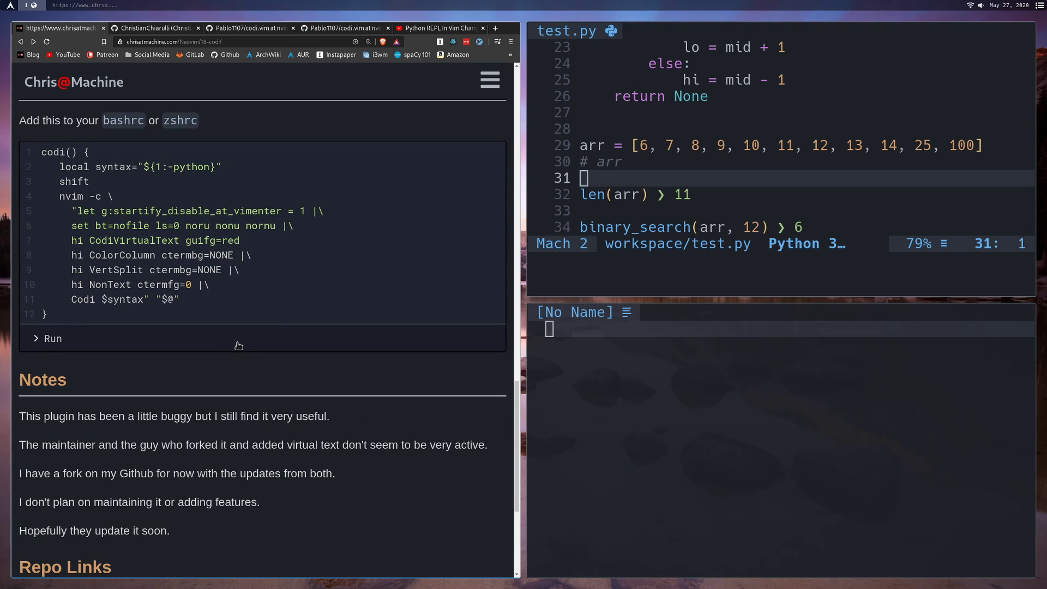
scroll("down", 3)
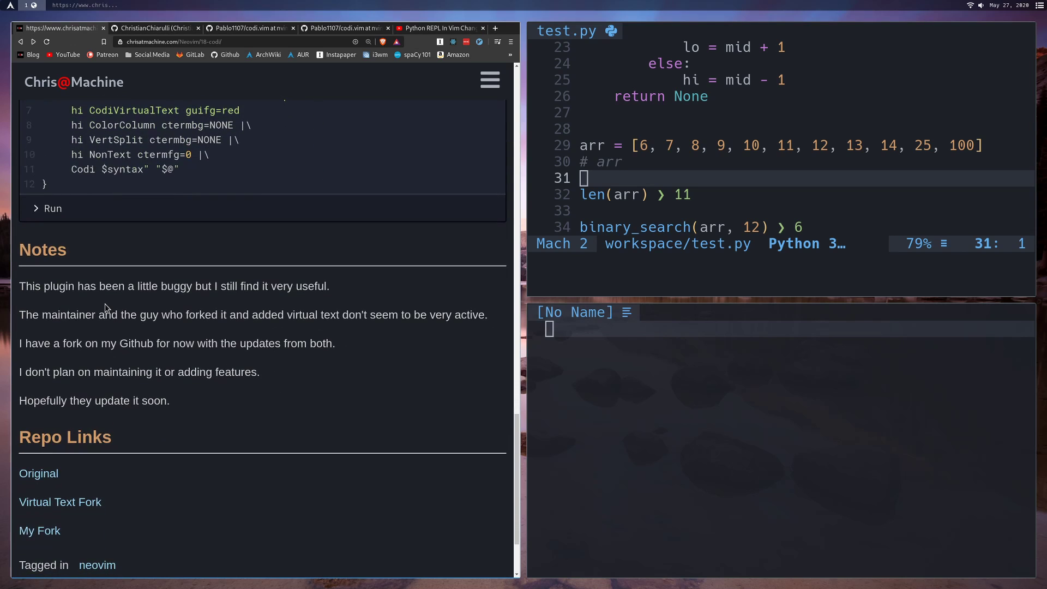
mouse_move(155, 286)
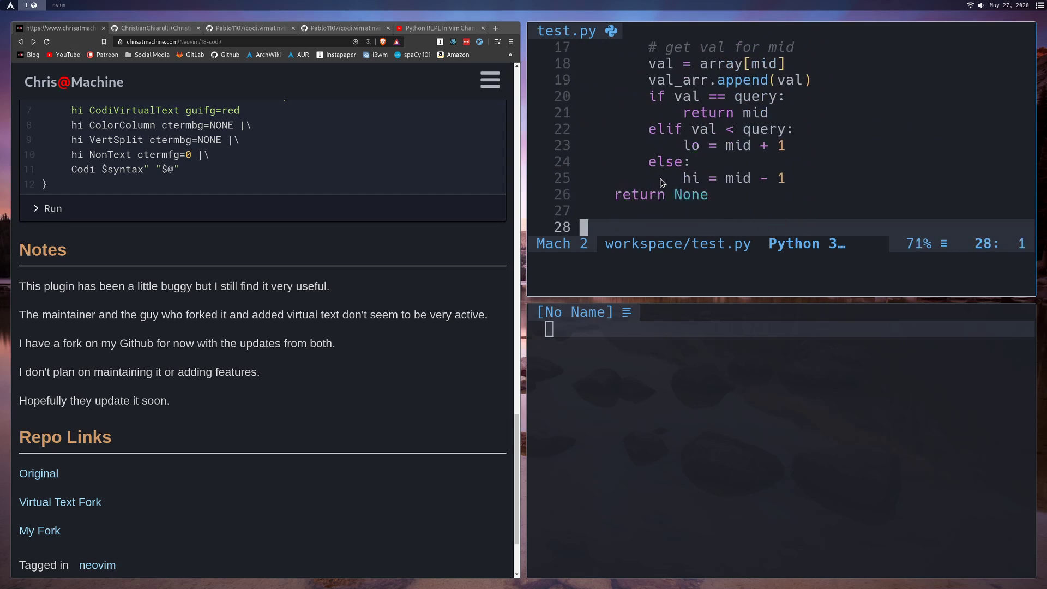
scroll("down", 3)
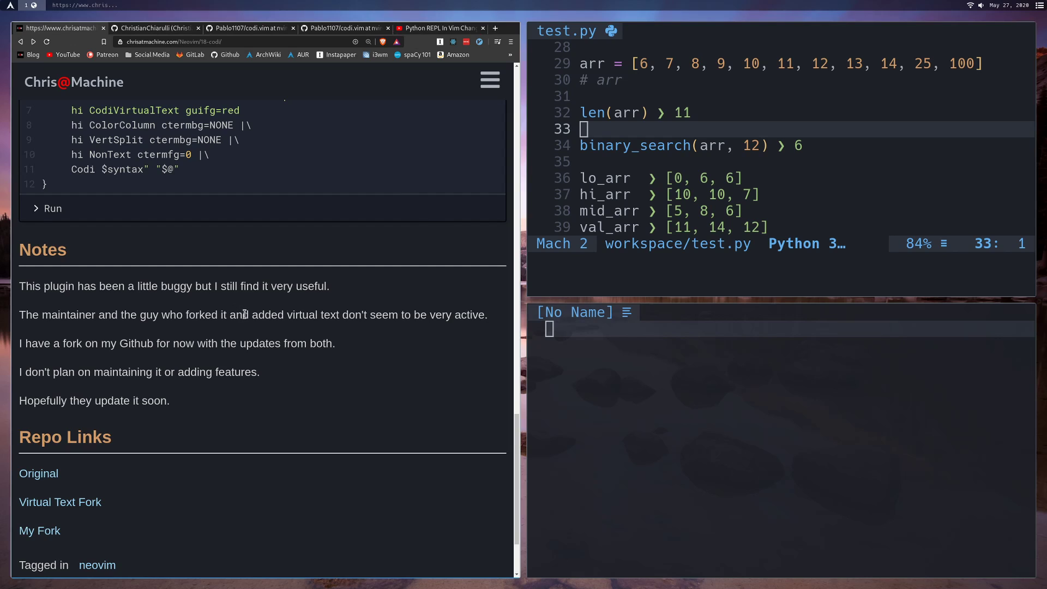
mouse_move(280, 311)
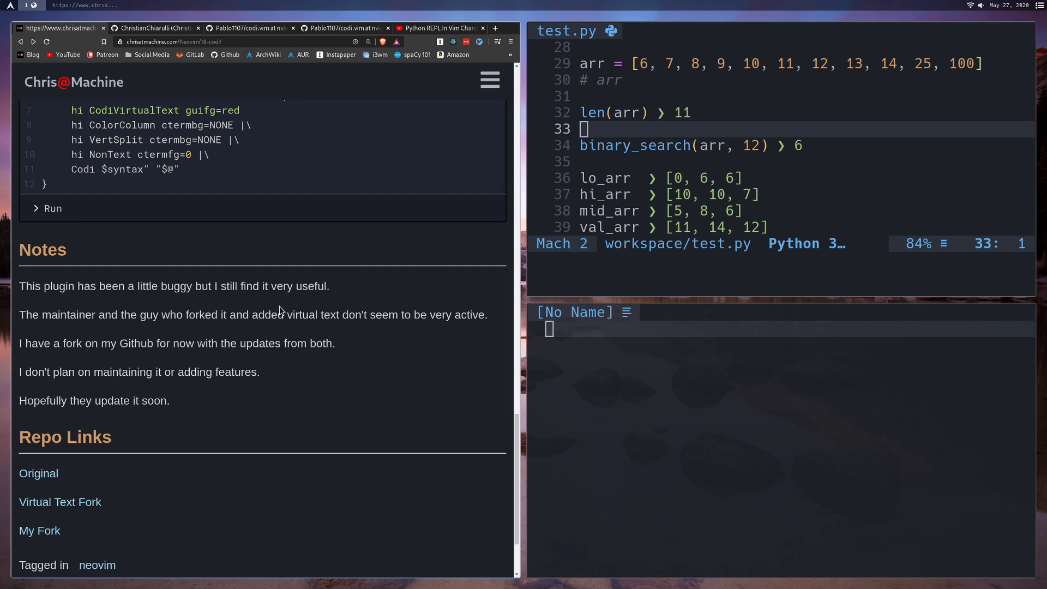
mouse_move(255, 314)
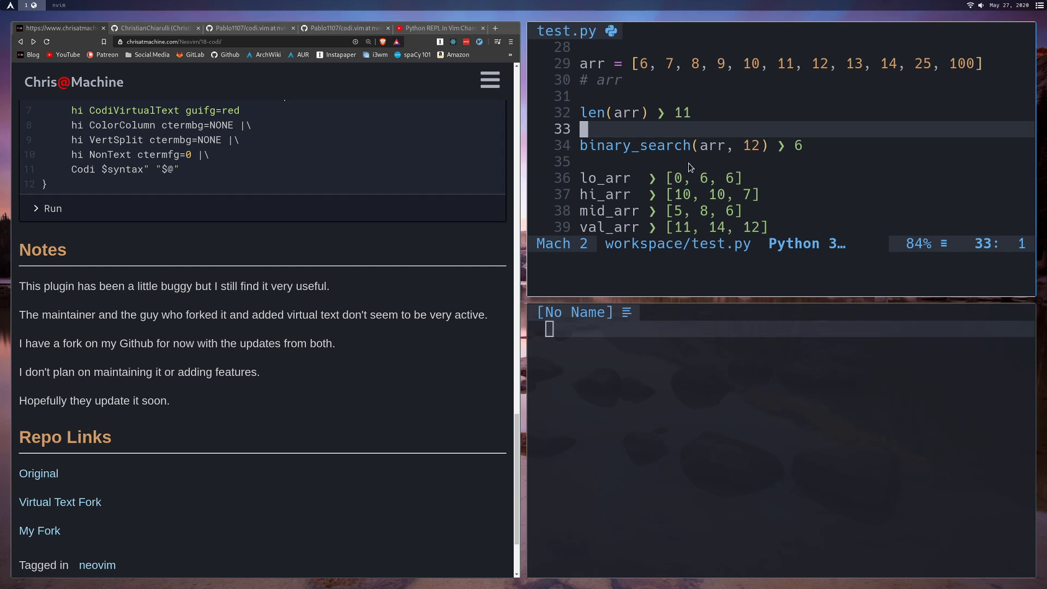
mouse_move(694, 160)
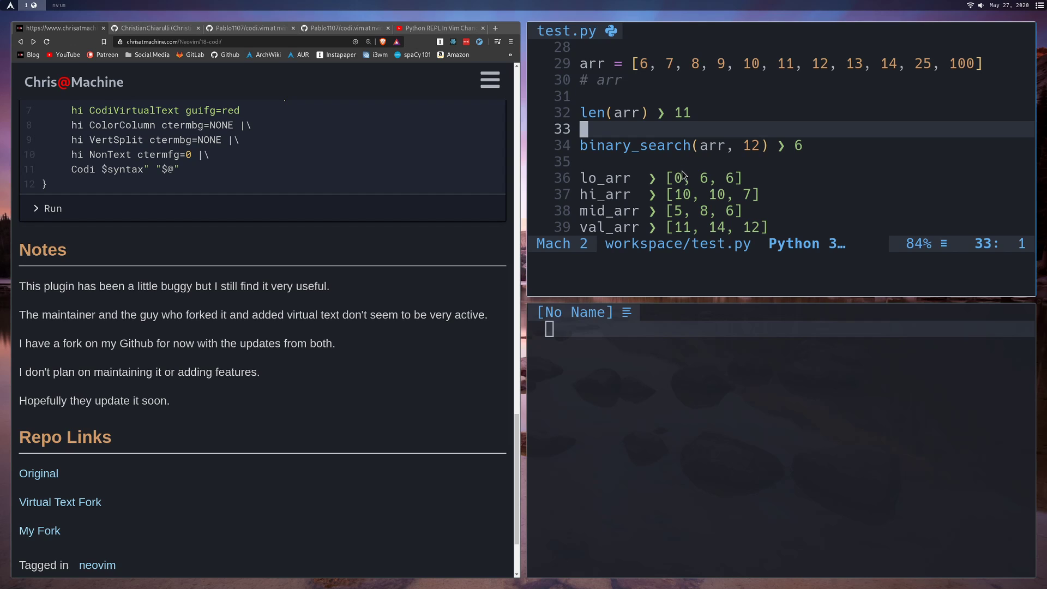
left_click_drag(77, 372, 252, 372)
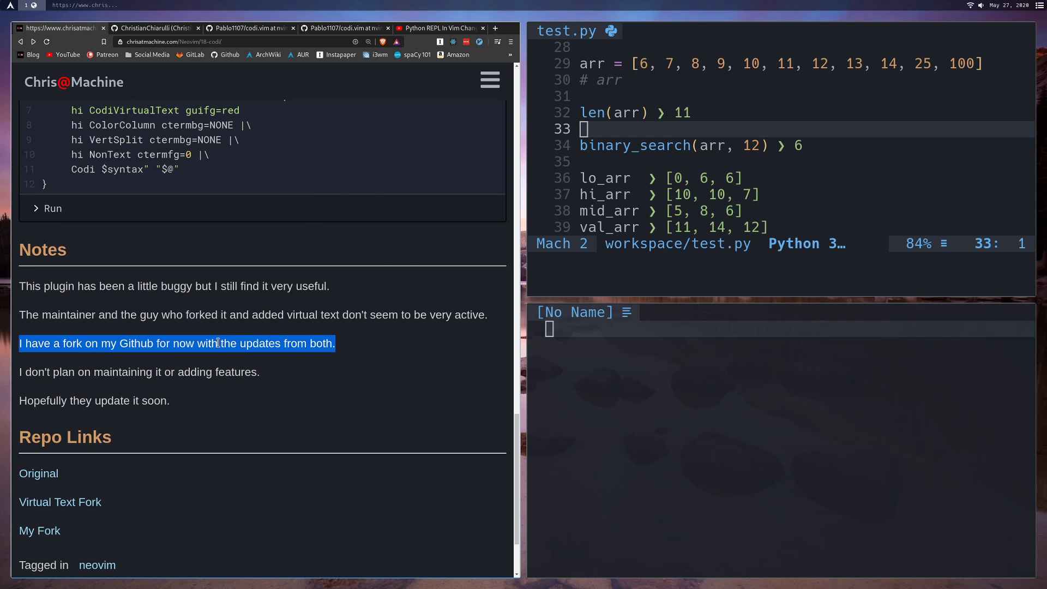
mouse_move(316, 360)
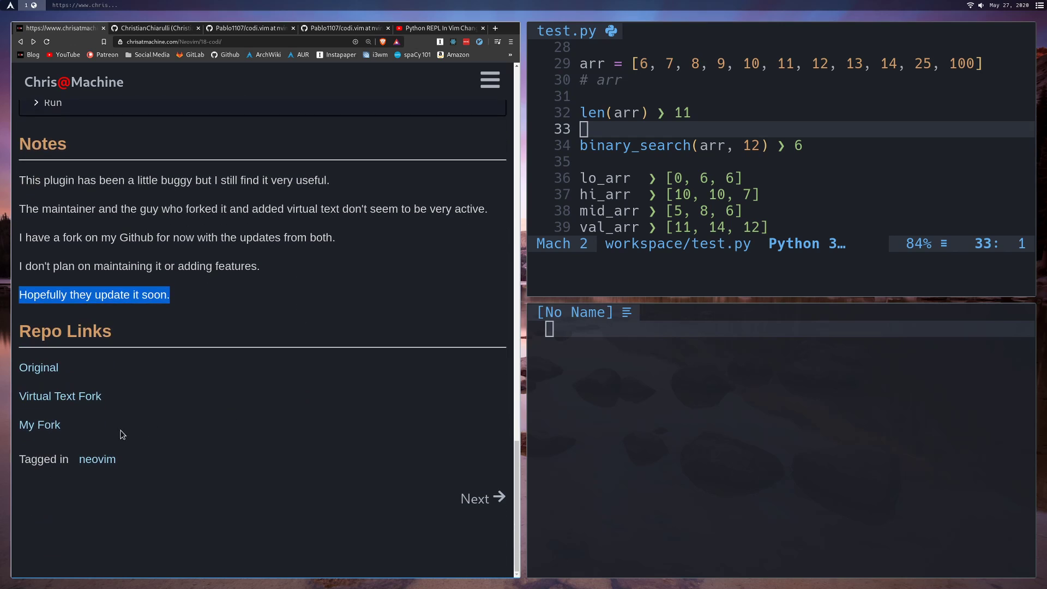
mouse_move(39, 367)
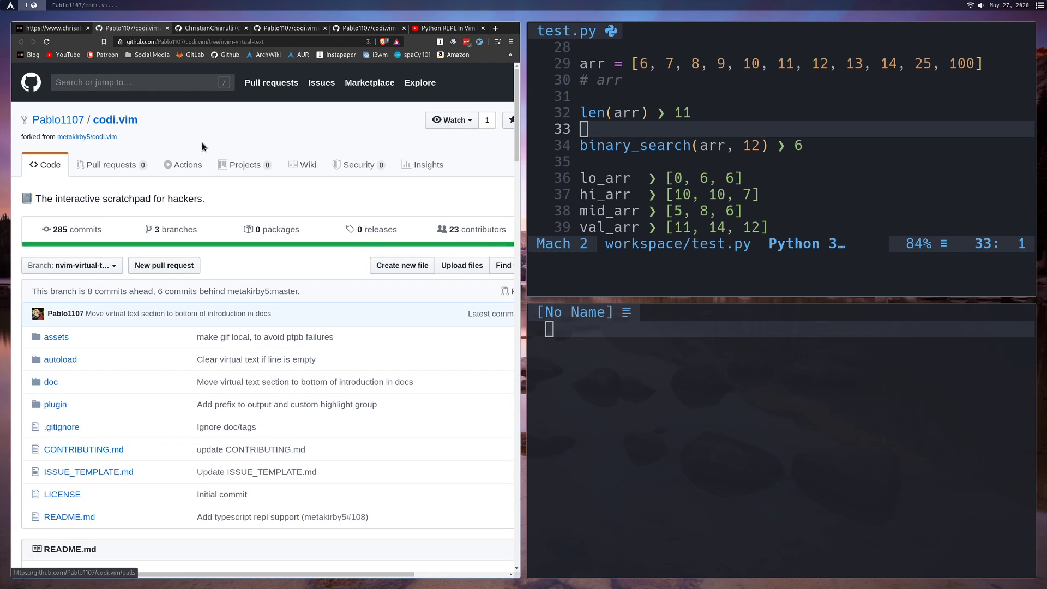
mouse_move(86, 137)
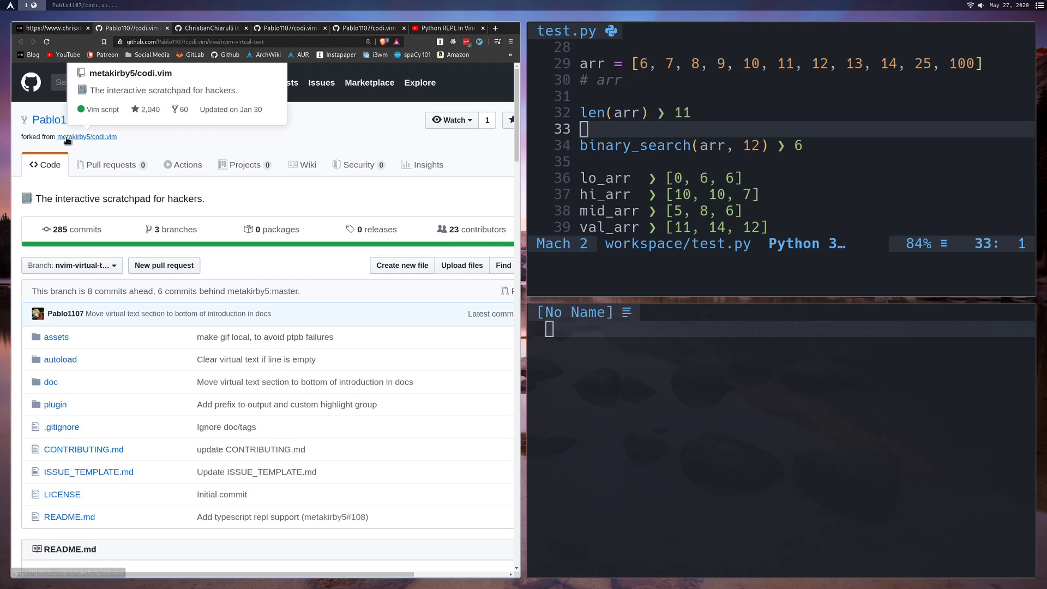
Visit the original metakirby5/codi.vim repo and the Pablo1107 virtual-text fork, then return to the blog
left_click(86, 137)
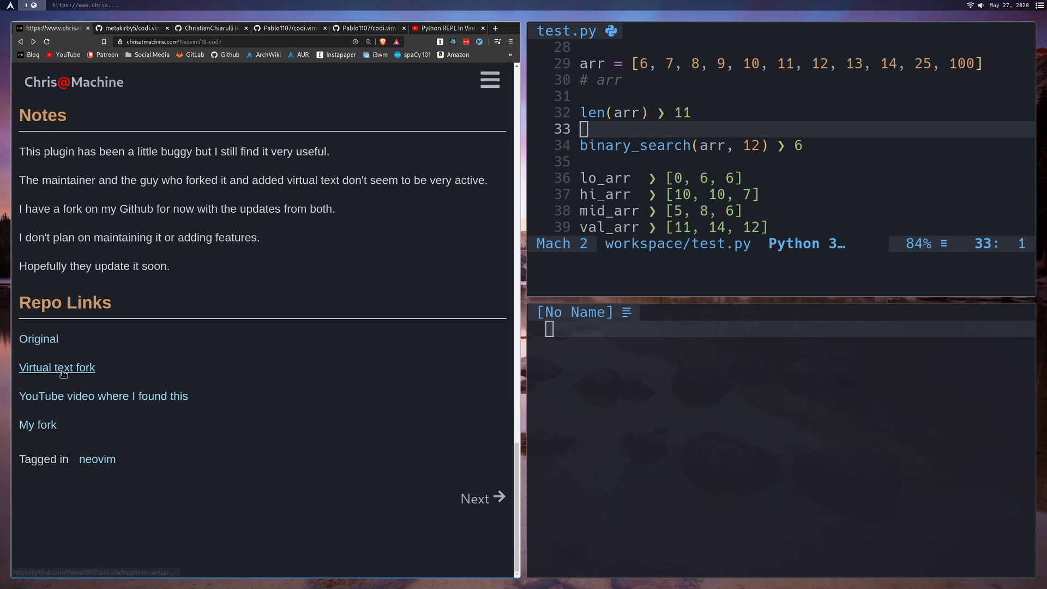
left_click(57, 367)
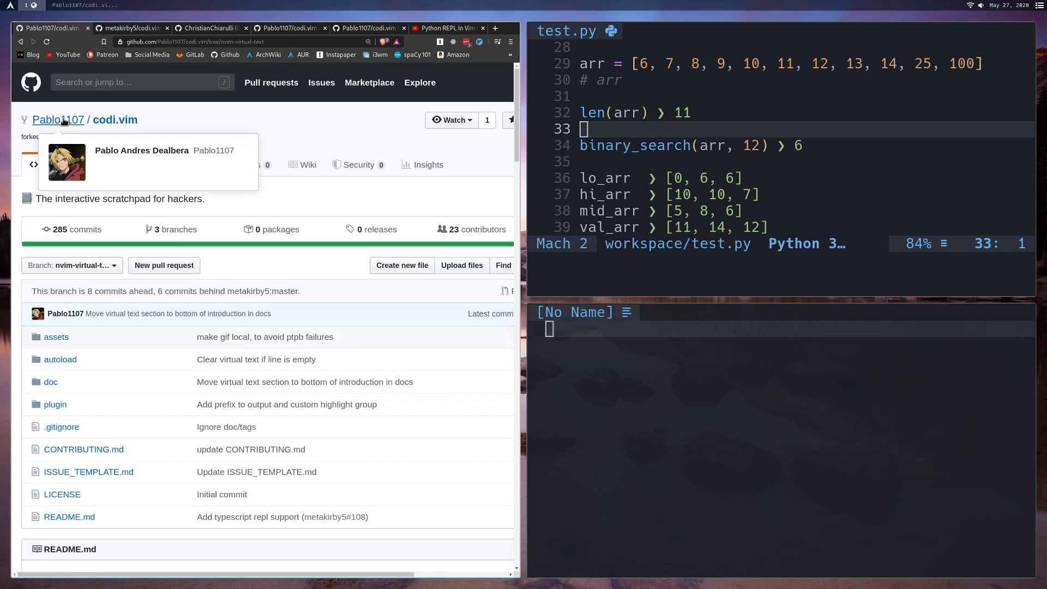
mouse_move(384, 261)
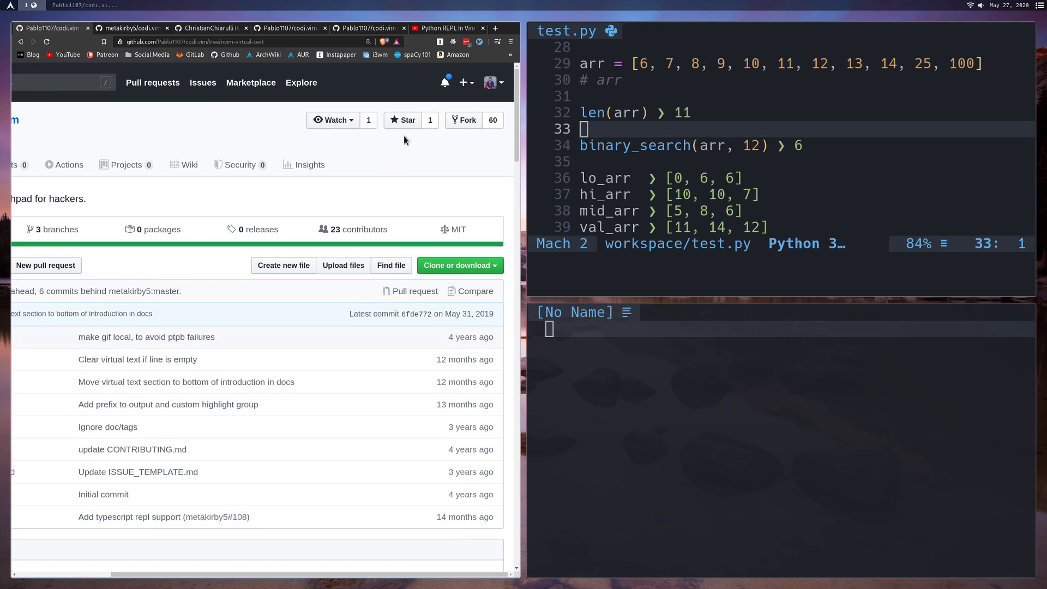
left_click(402, 120)
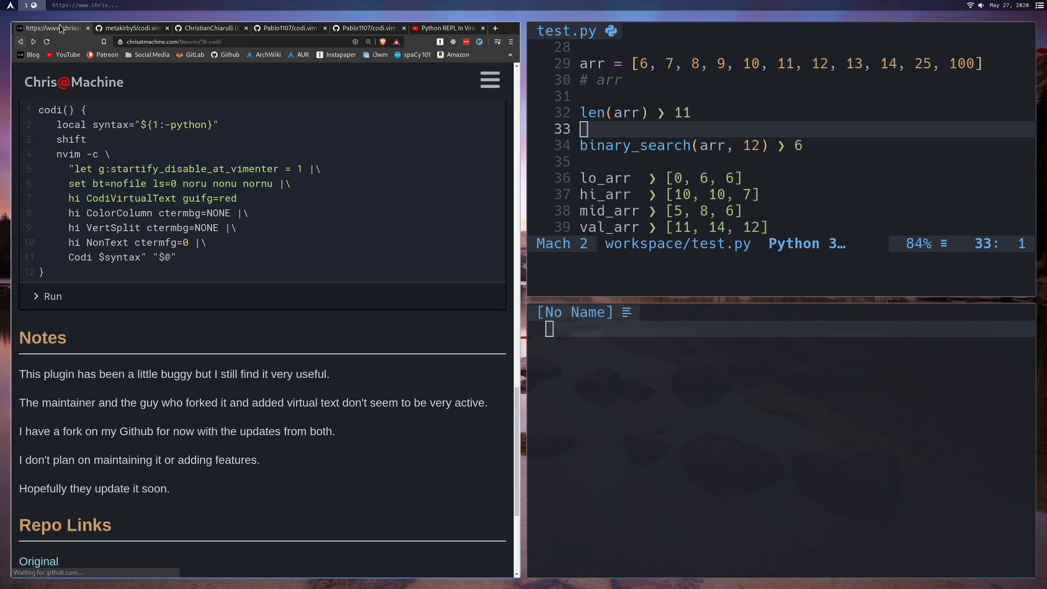
Scroll to Repo Links and open the YouTube video where Codi was found
scroll("down", 3)
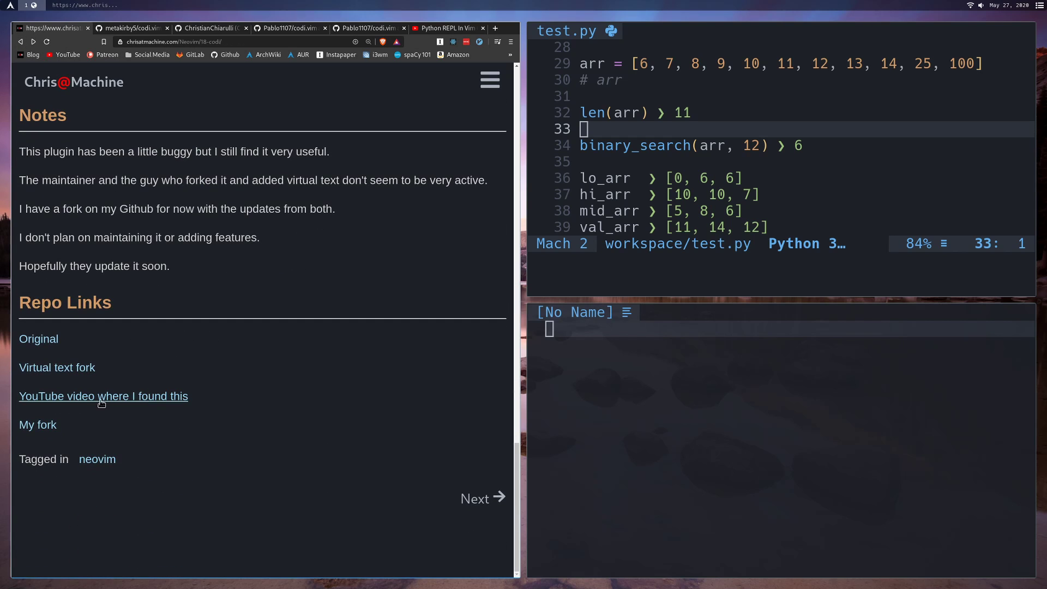
mouse_move(117, 395)
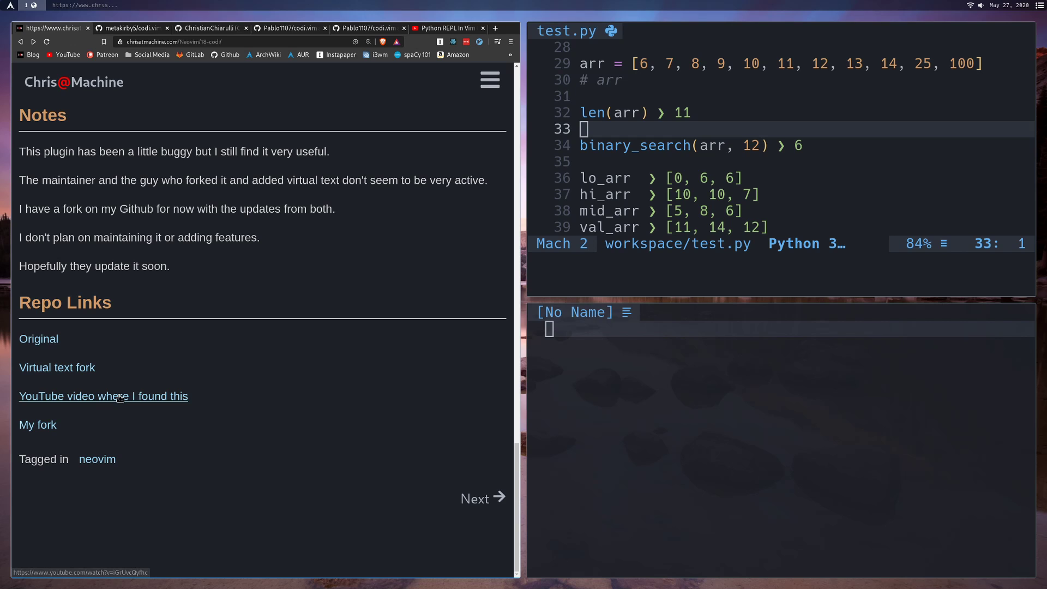
left_click(446, 28)
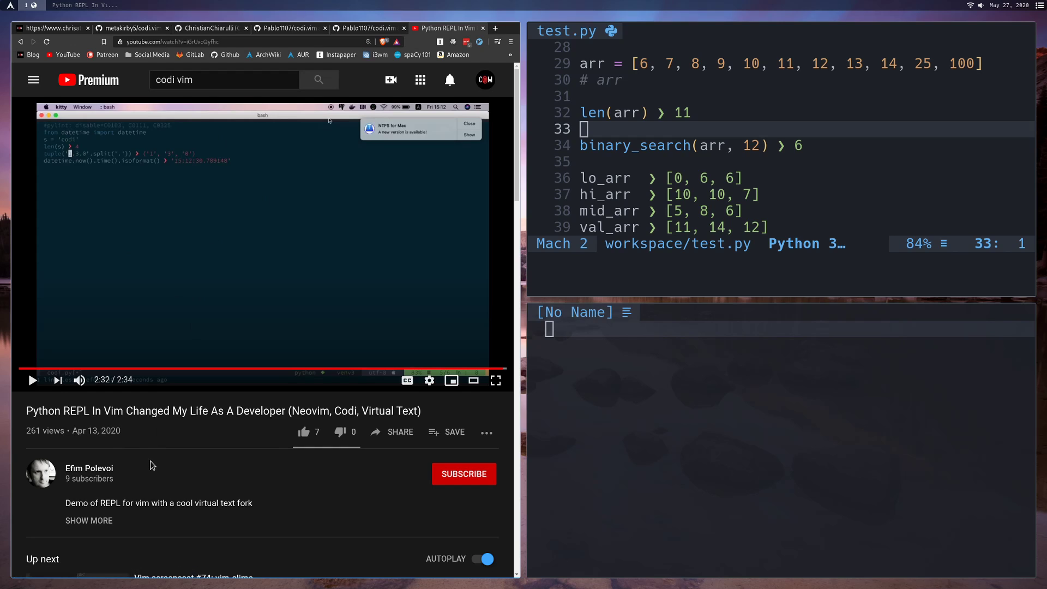
mouse_move(158, 464)
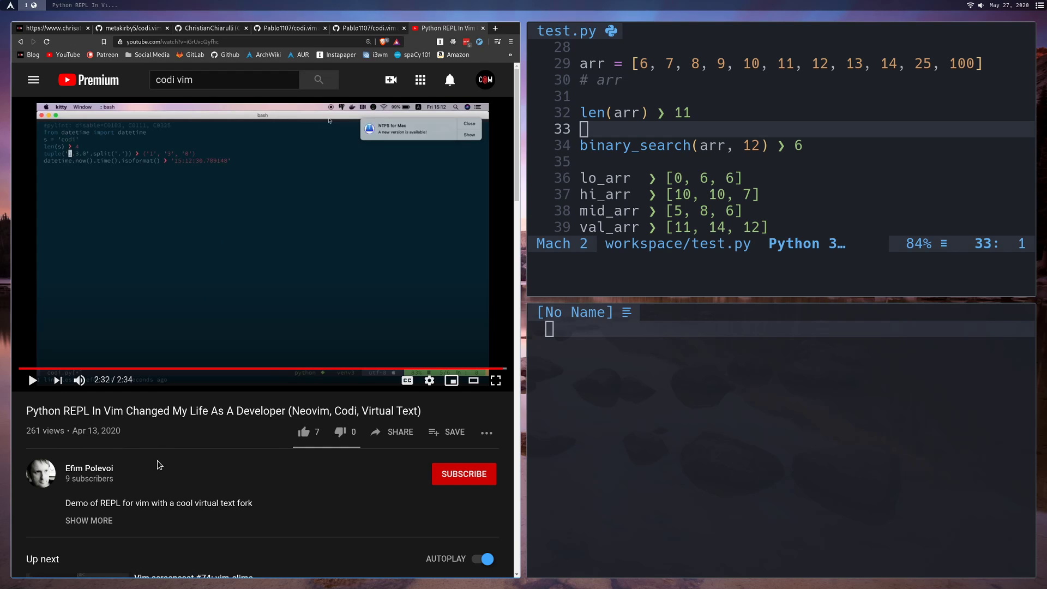
mouse_move(259, 199)
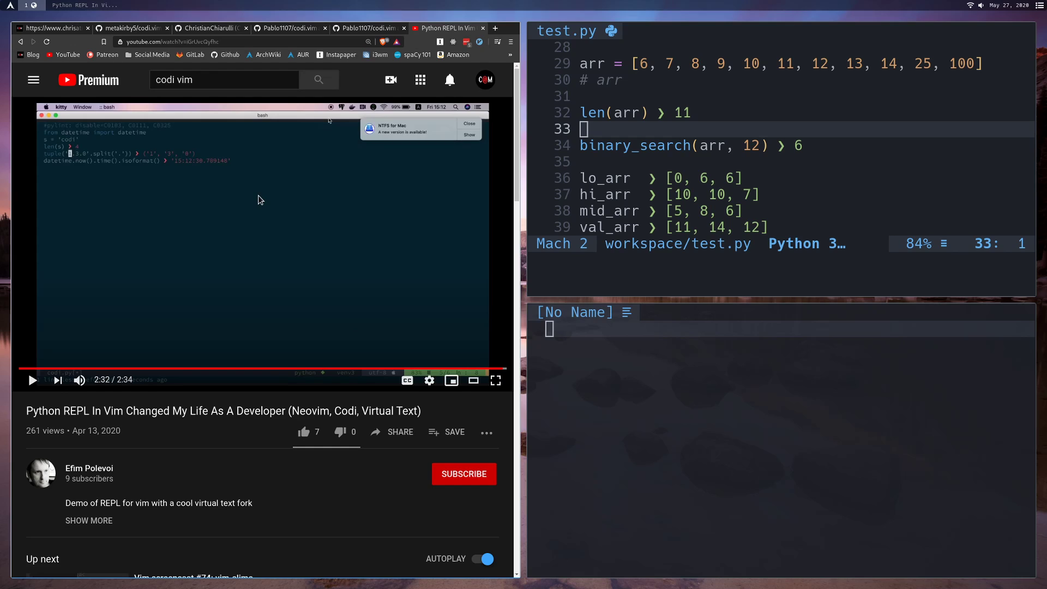
mouse_move(203, 146)
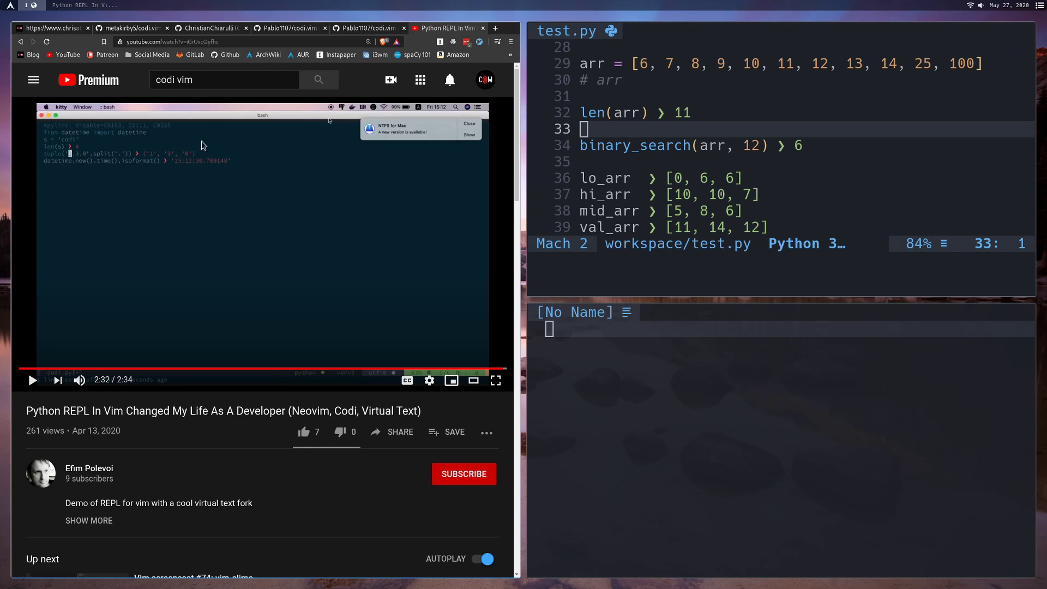
mouse_move(197, 158)
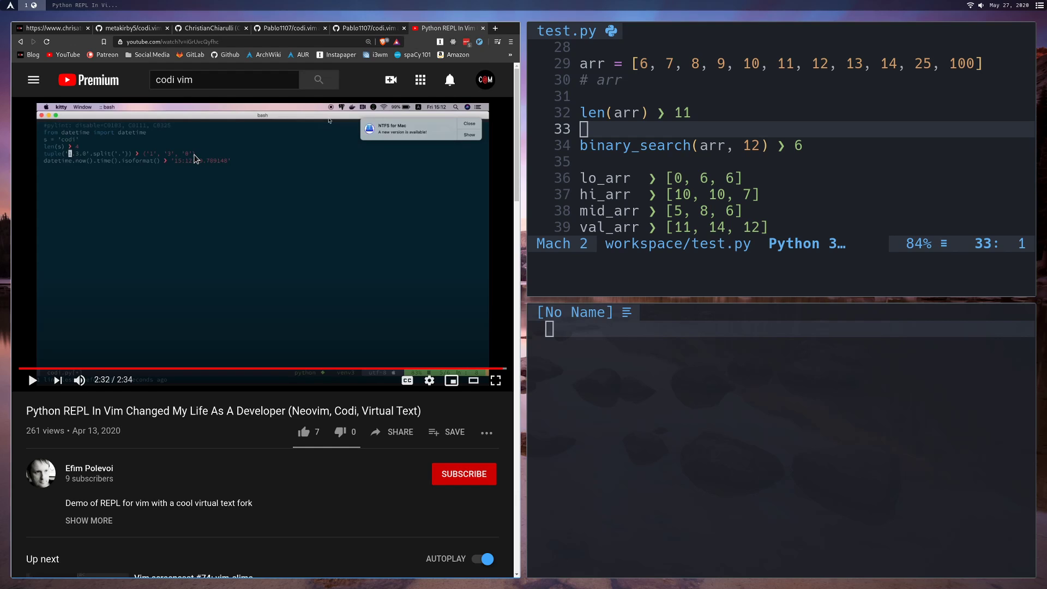
mouse_move(322, 330)
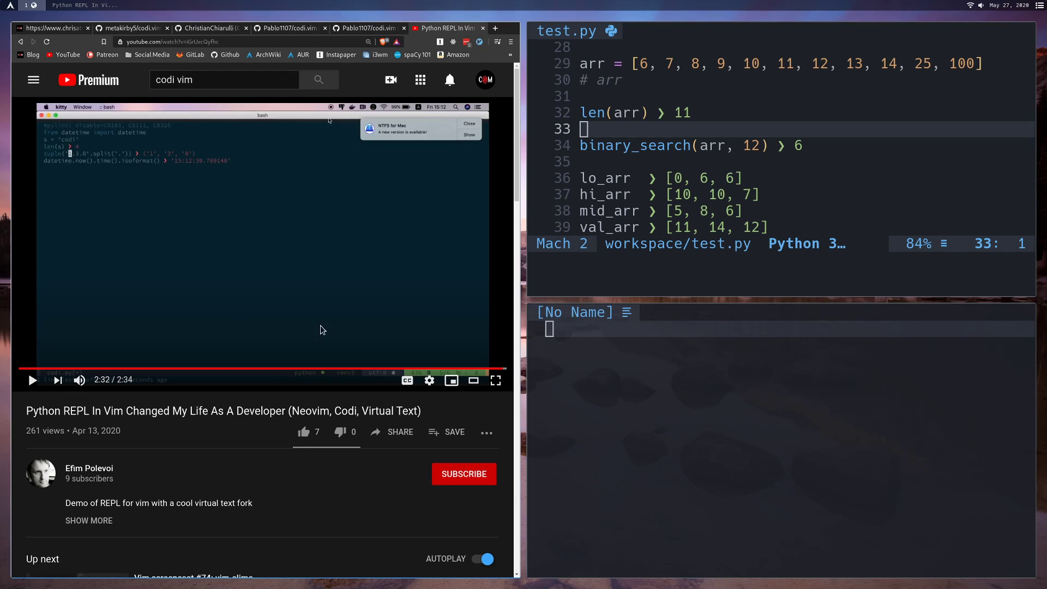
Like the Codi demo video, then return to the Chris@Machine blog post tab
left_click(303, 432)
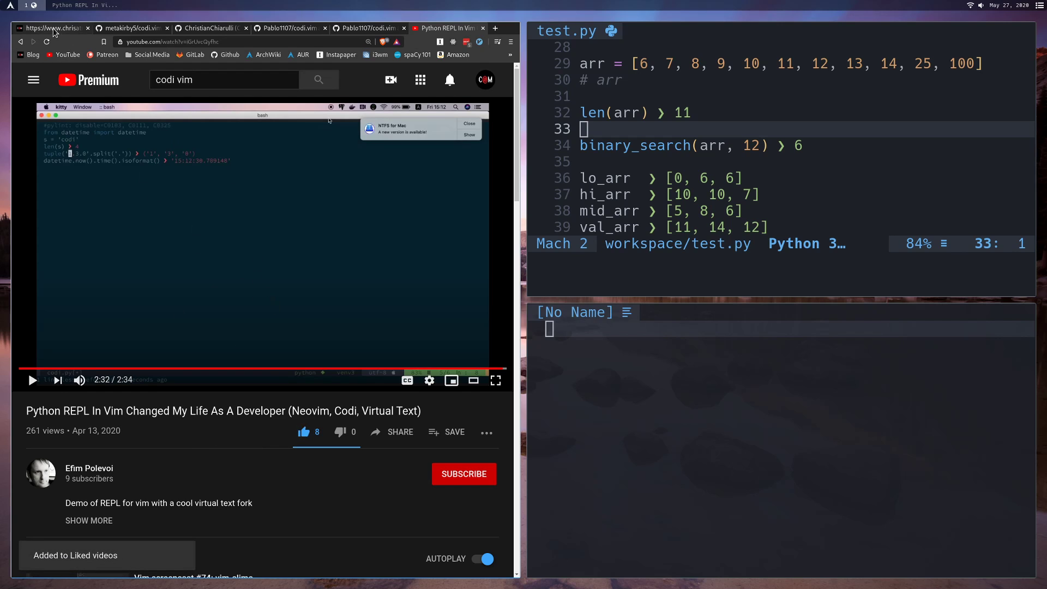
left_click(50, 28)
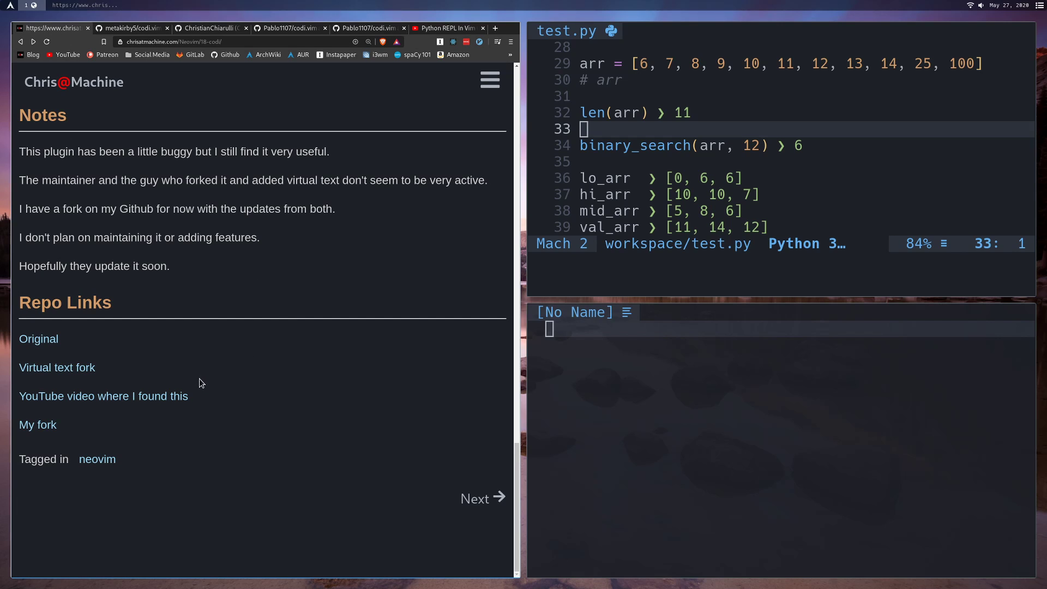
mouse_move(38, 425)
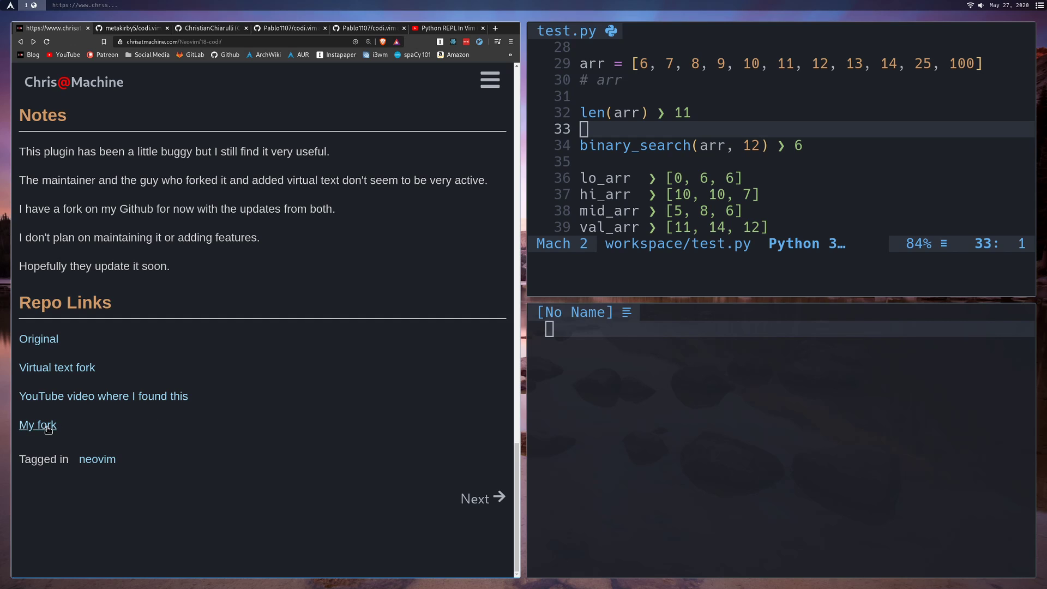
mouse_move(241, 374)
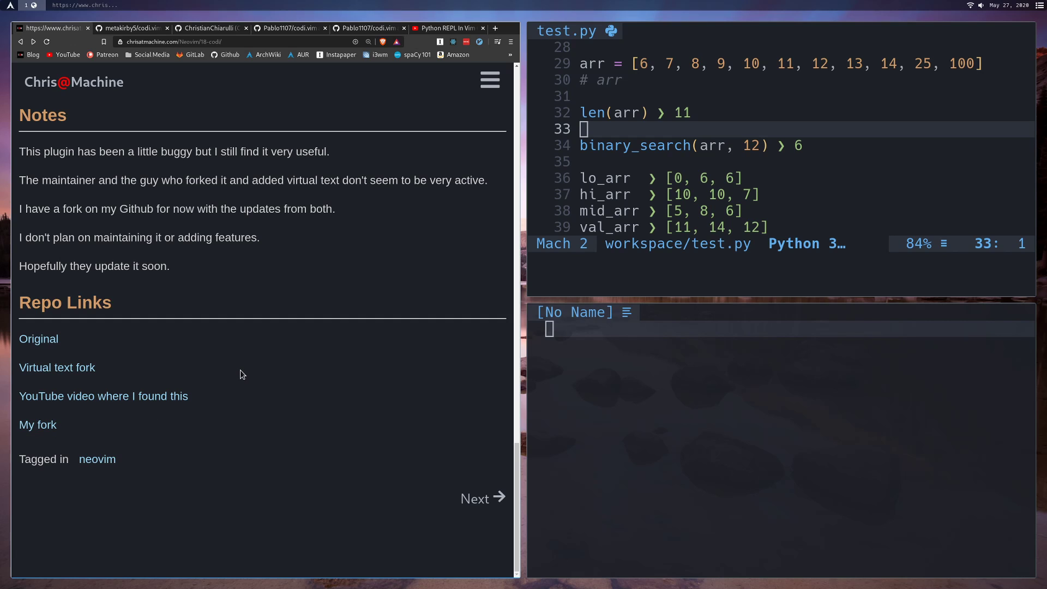
mouse_move(335, 288)
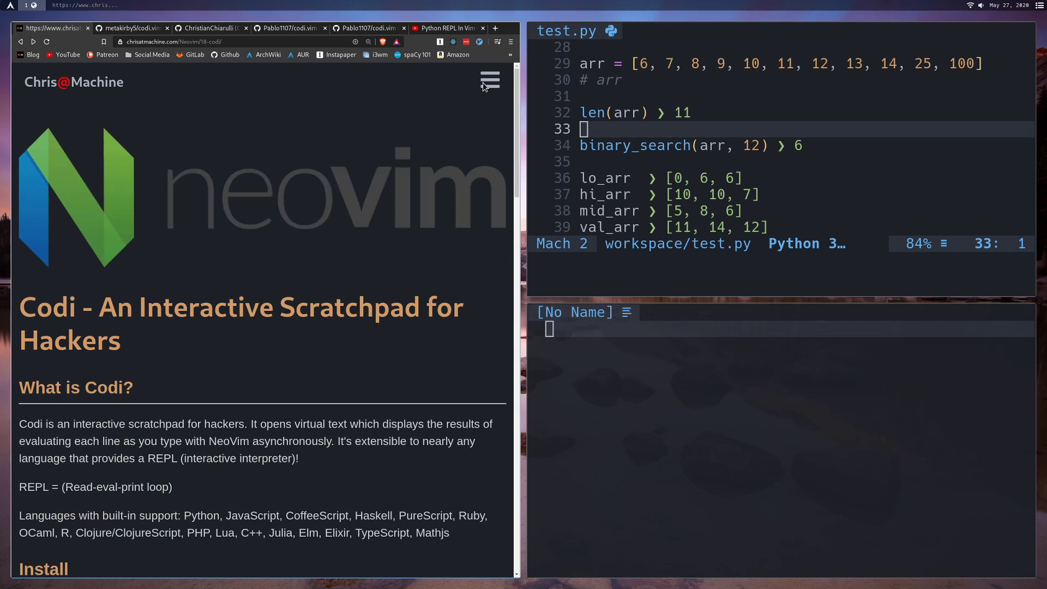
Open the hamburger menu at the top of the Codi post
left_click(488, 80)
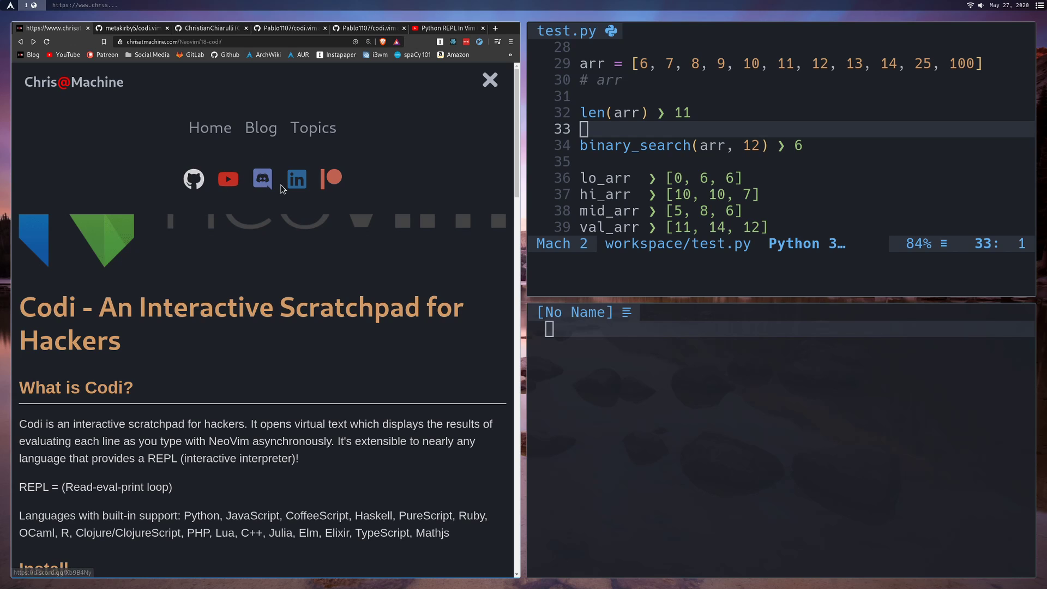
mouse_move(332, 179)
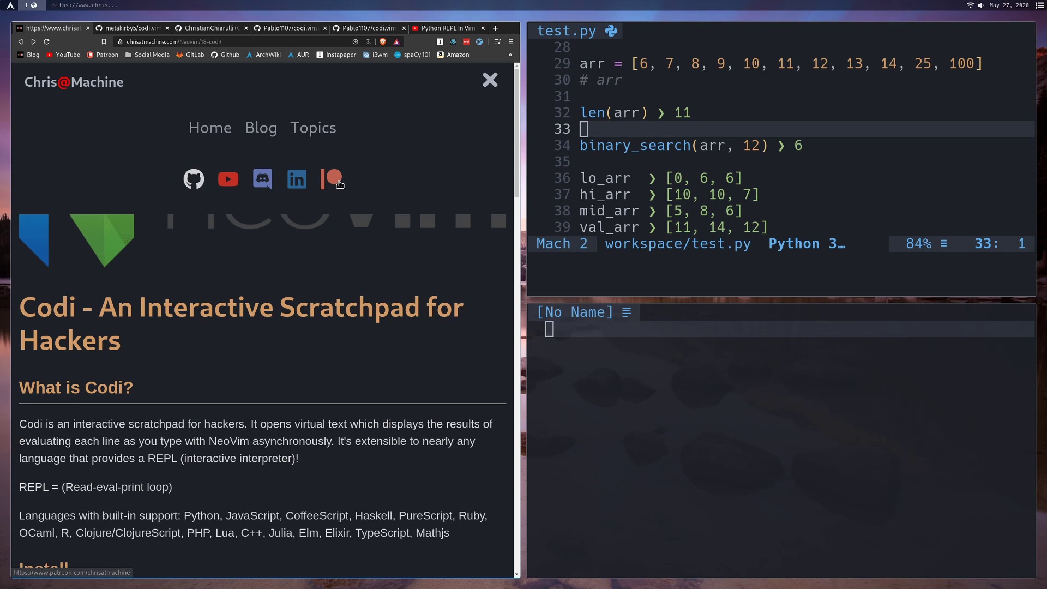
mouse_move(331, 179)
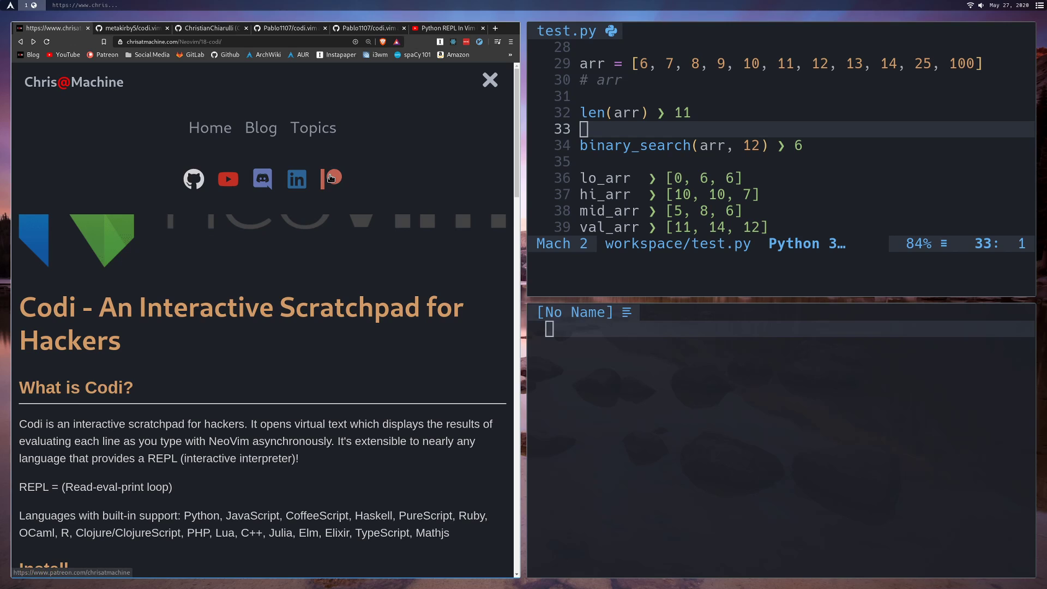